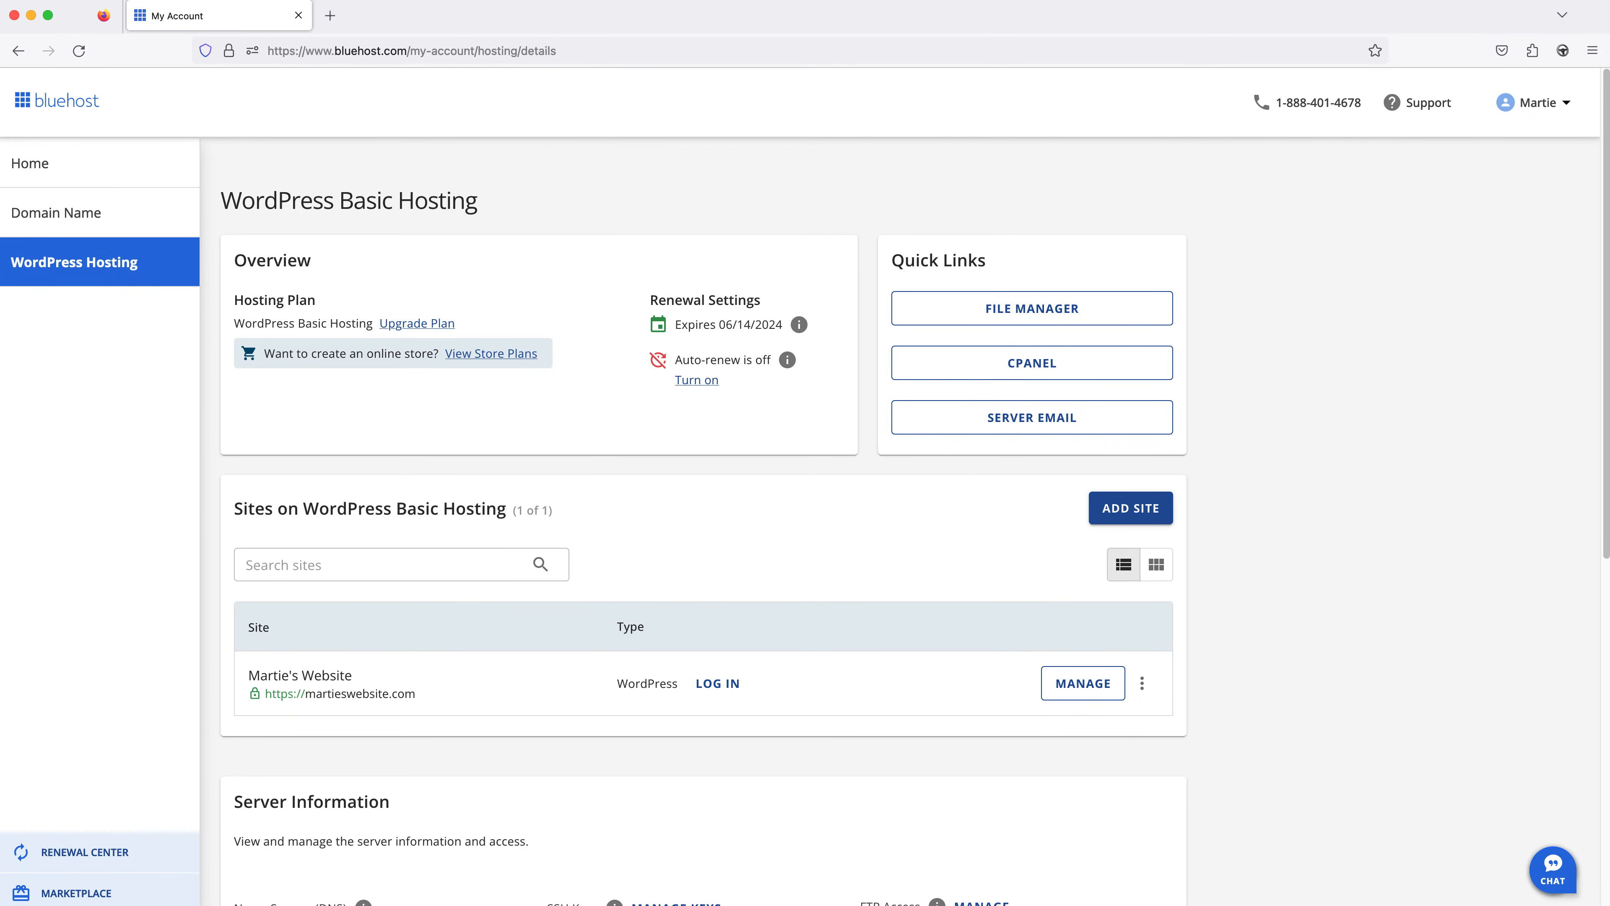
Return to the My Account home dashboard from the hosting details page.
{"action": "left_click", "coordinate": [30, 162]}
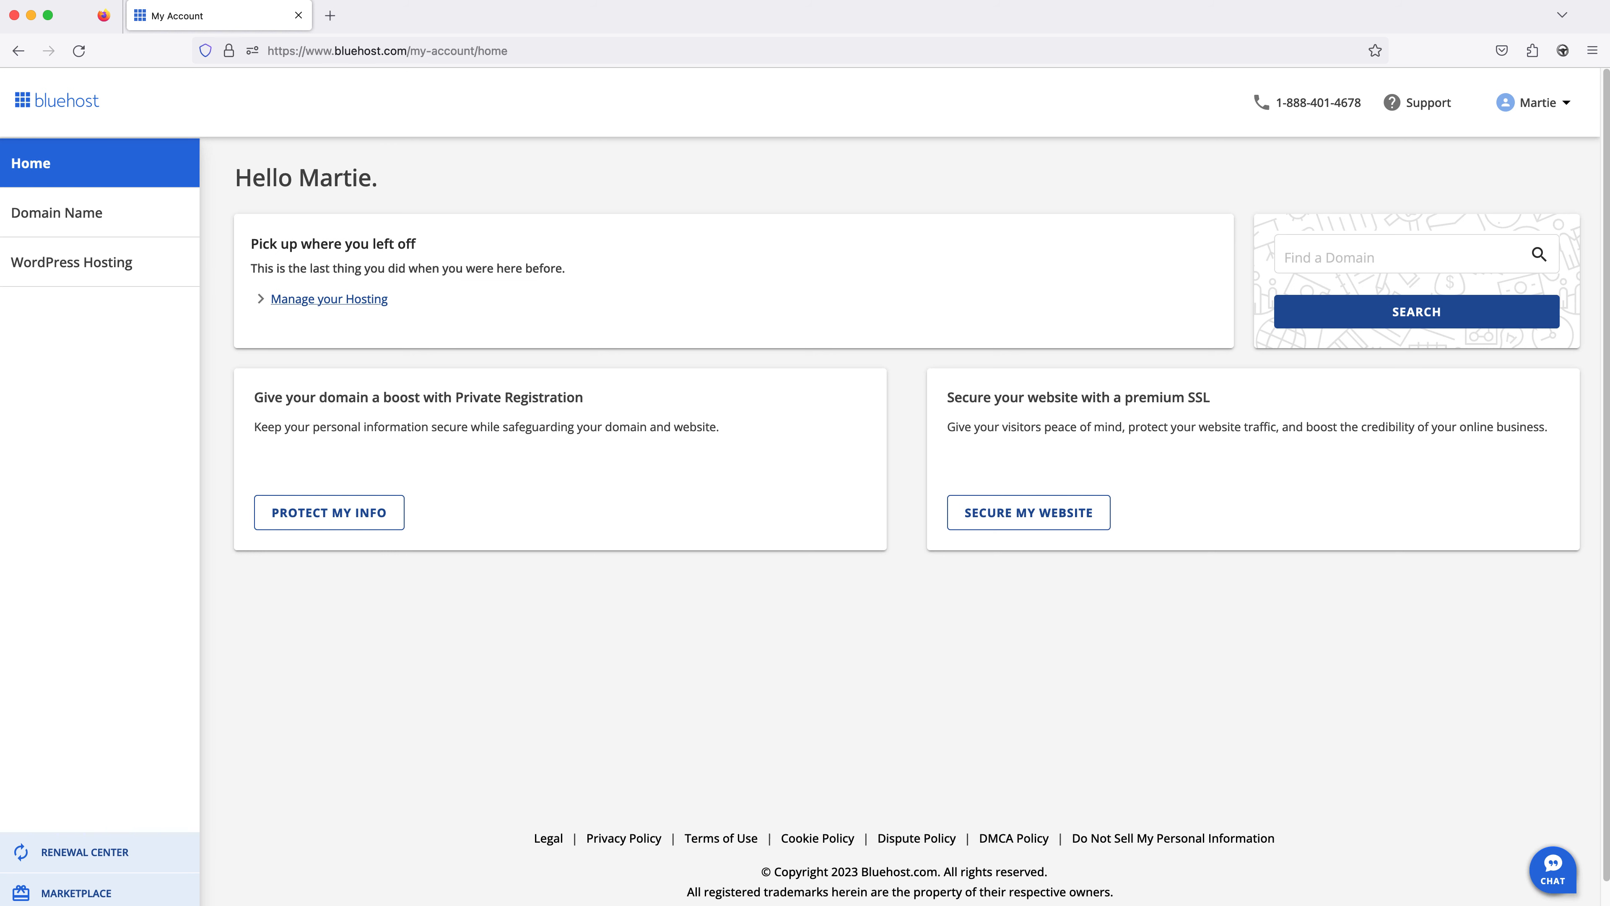
{"action": "mouse_move", "coordinate": [610, 311]}
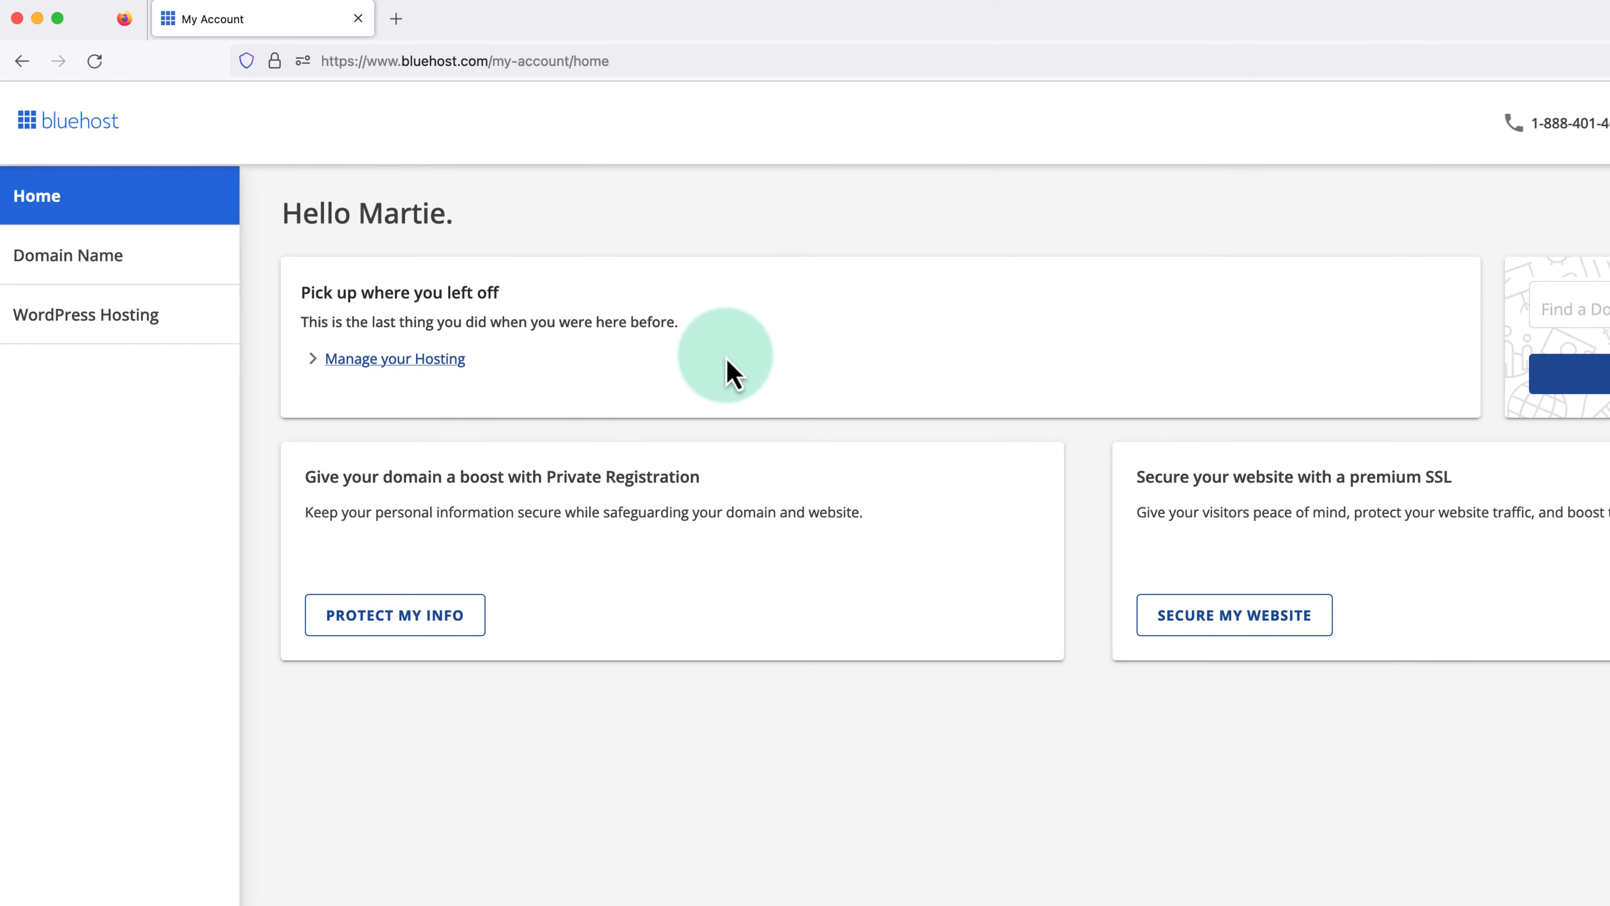
{"action": "mouse_move", "coordinate": [234, 403]}
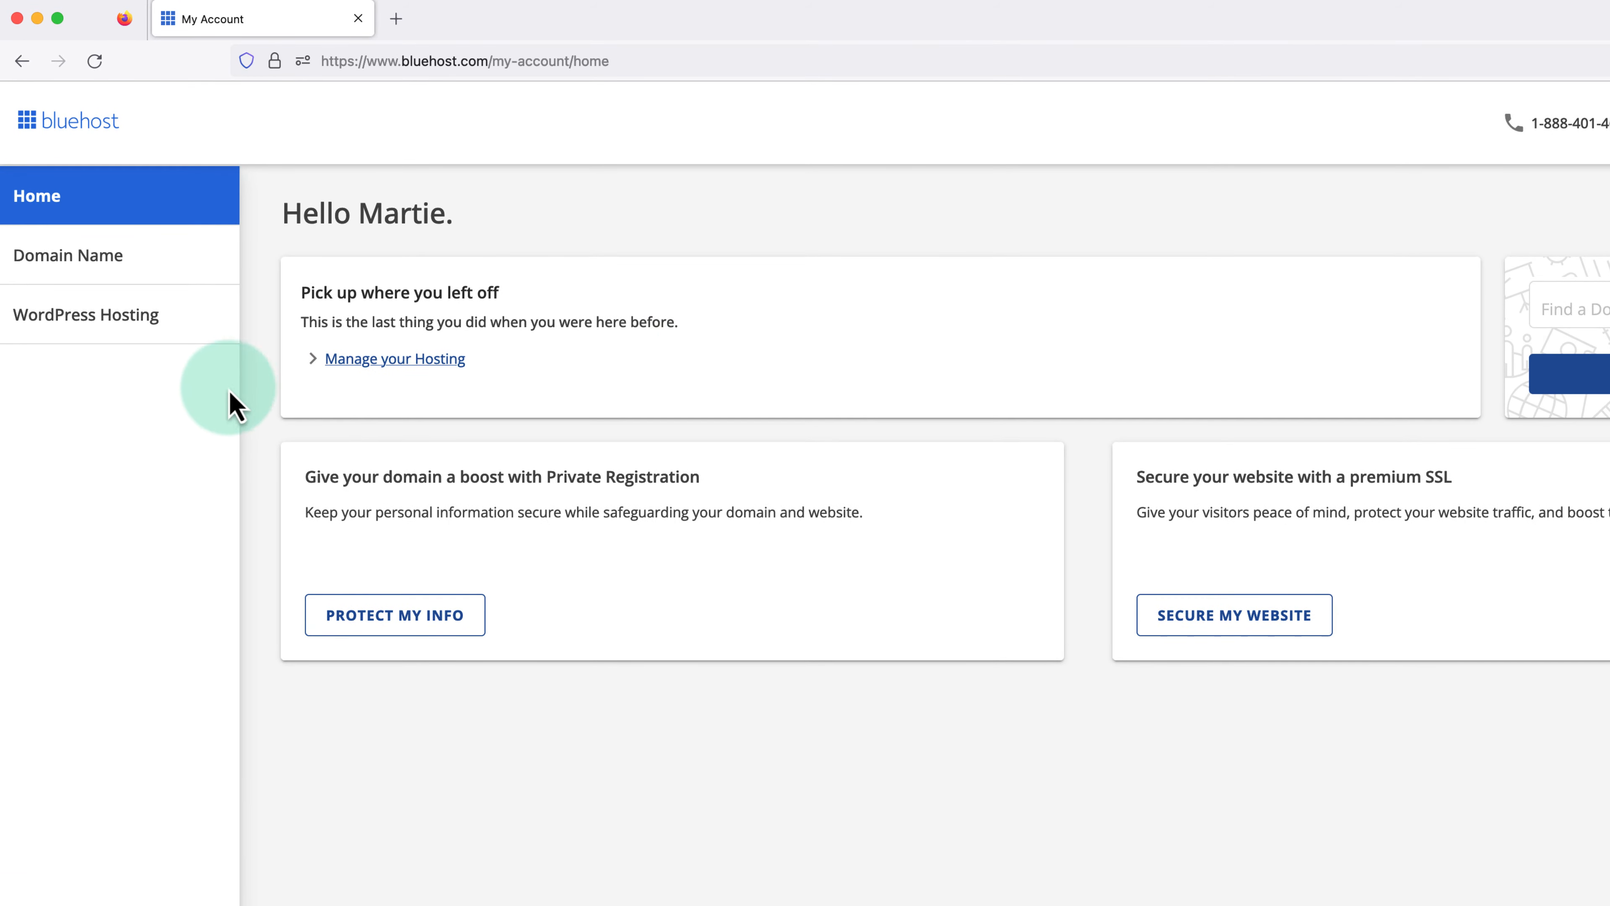
Bring up the management overview for Martie's Website via the WordPress Hosting sites table.
{"action": "left_click", "coordinate": [86, 315]}
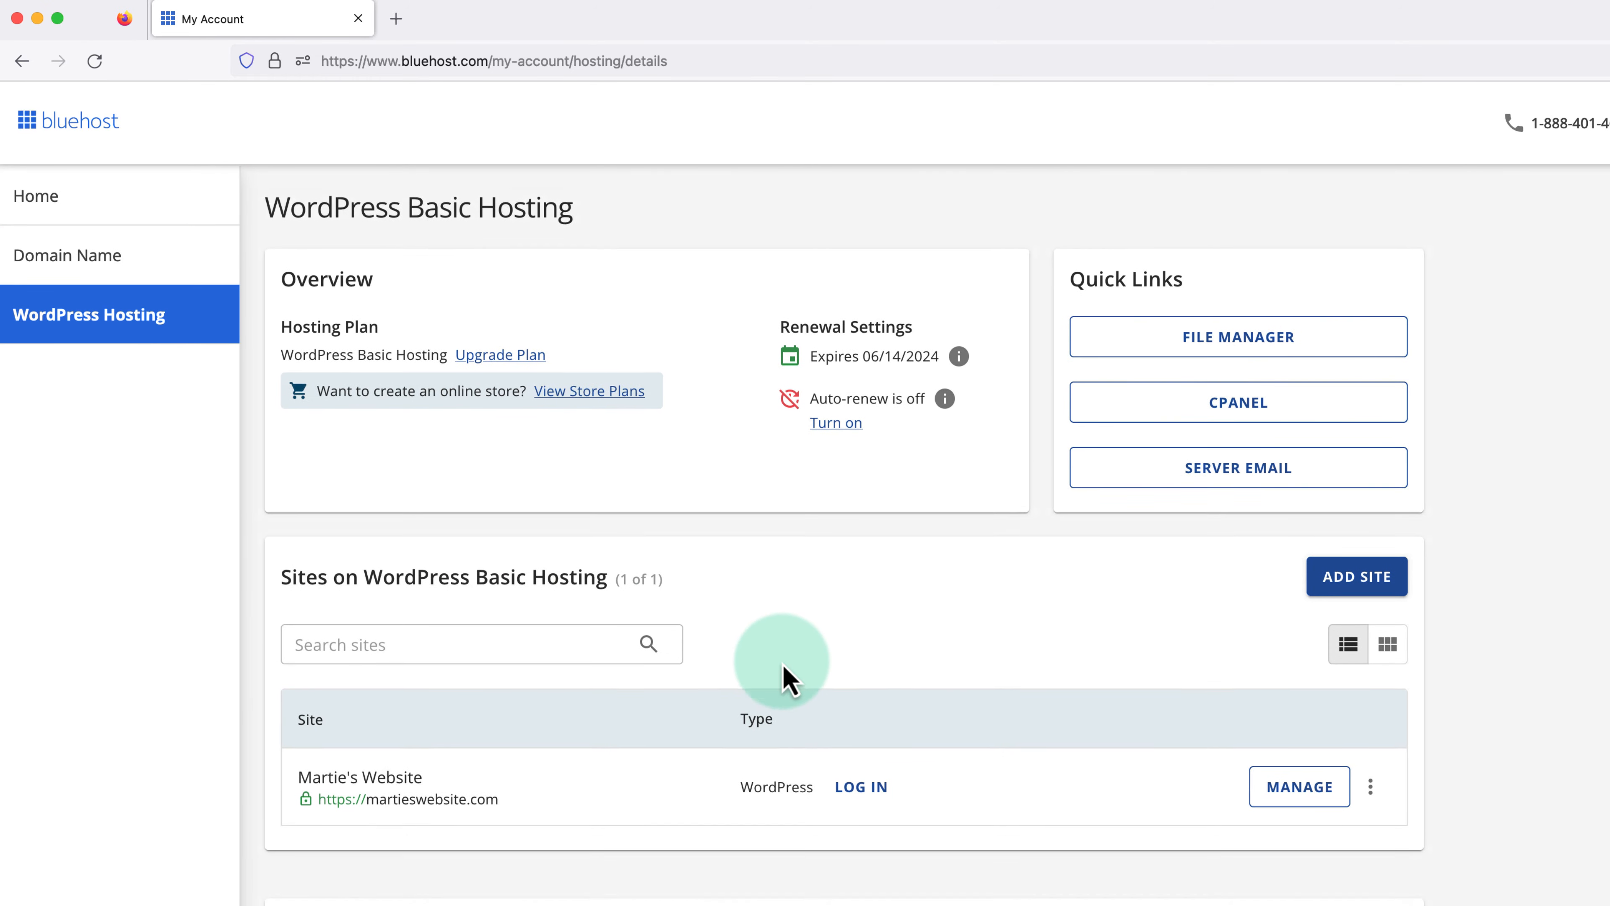
{"action": "scroll", "scroll_direction": "down", "scroll_amount": 3}
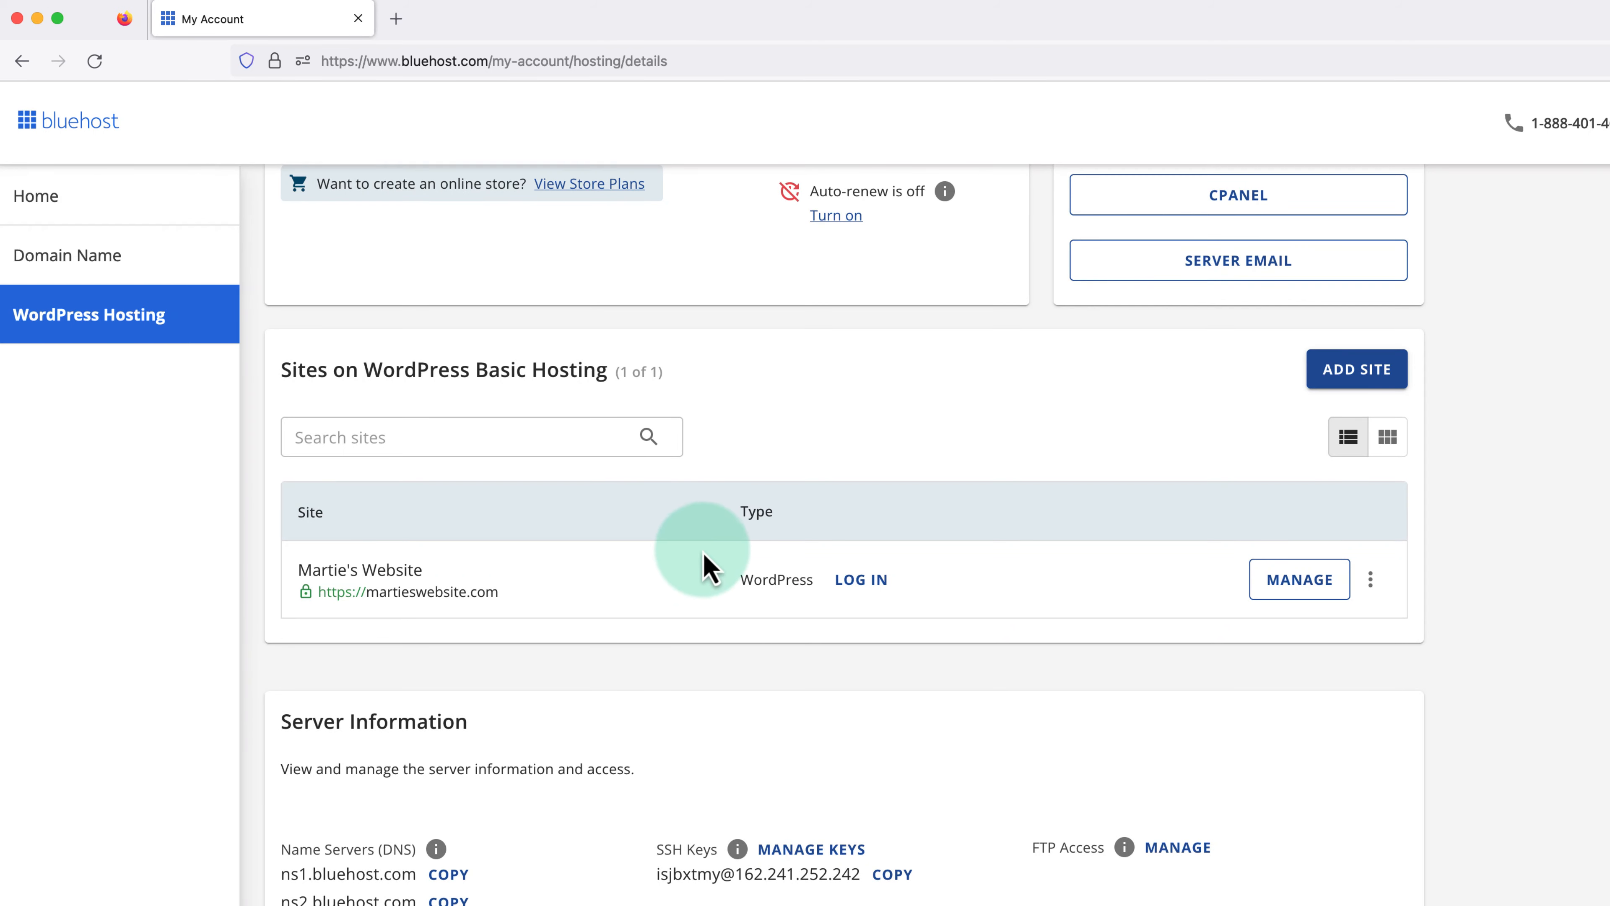
{"action": "mouse_move", "coordinate": [682, 584]}
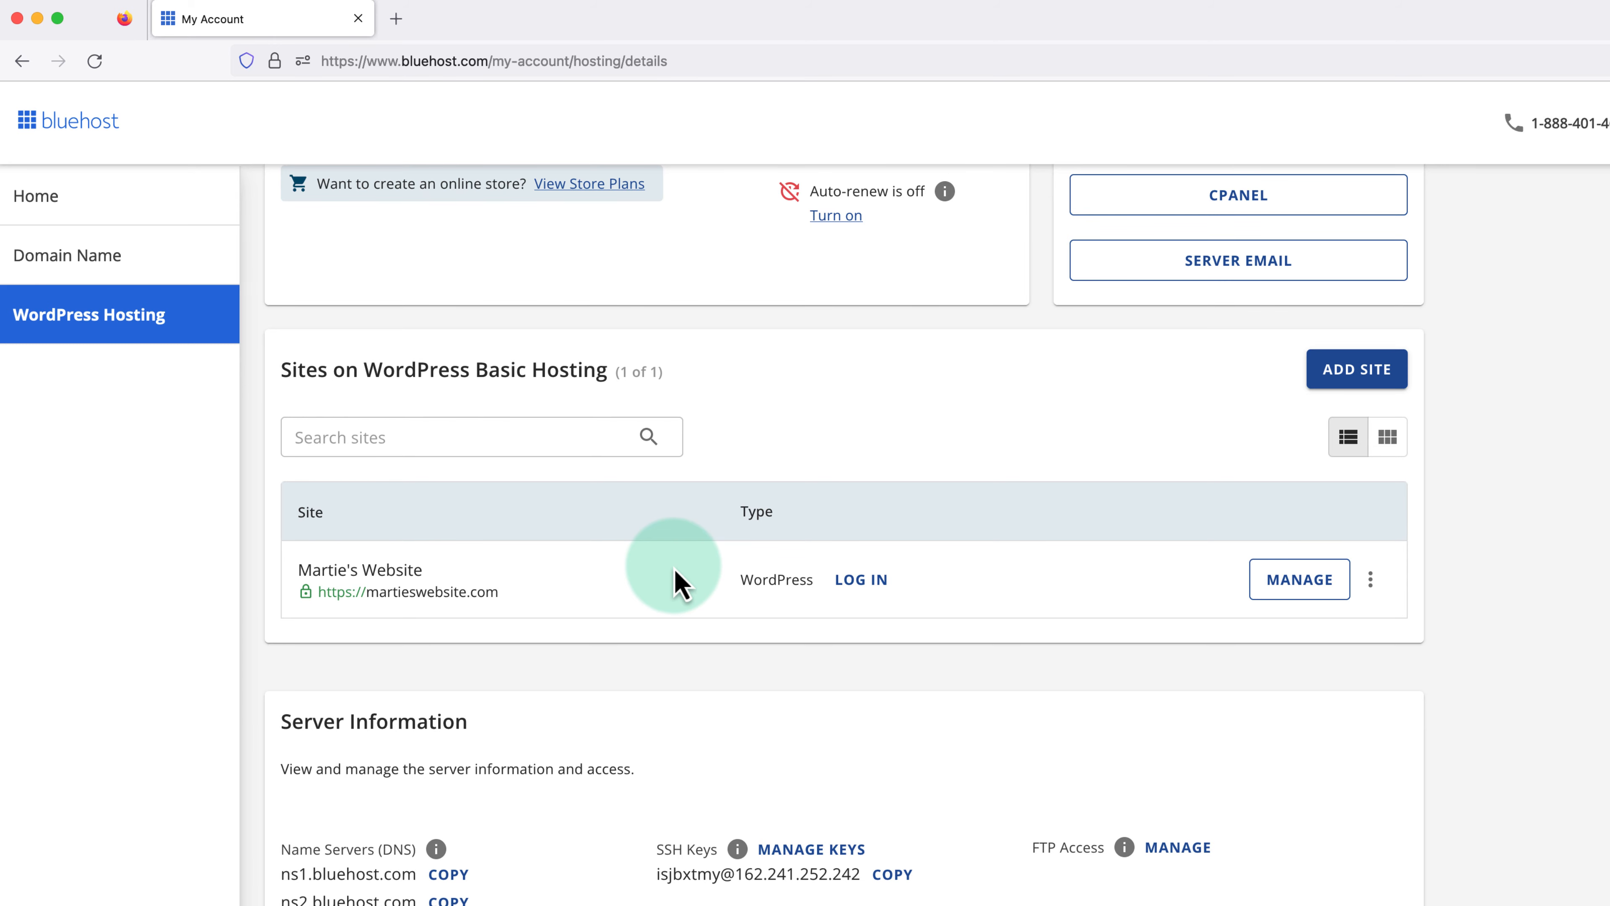
{"action": "mouse_move", "coordinate": [1163, 573]}
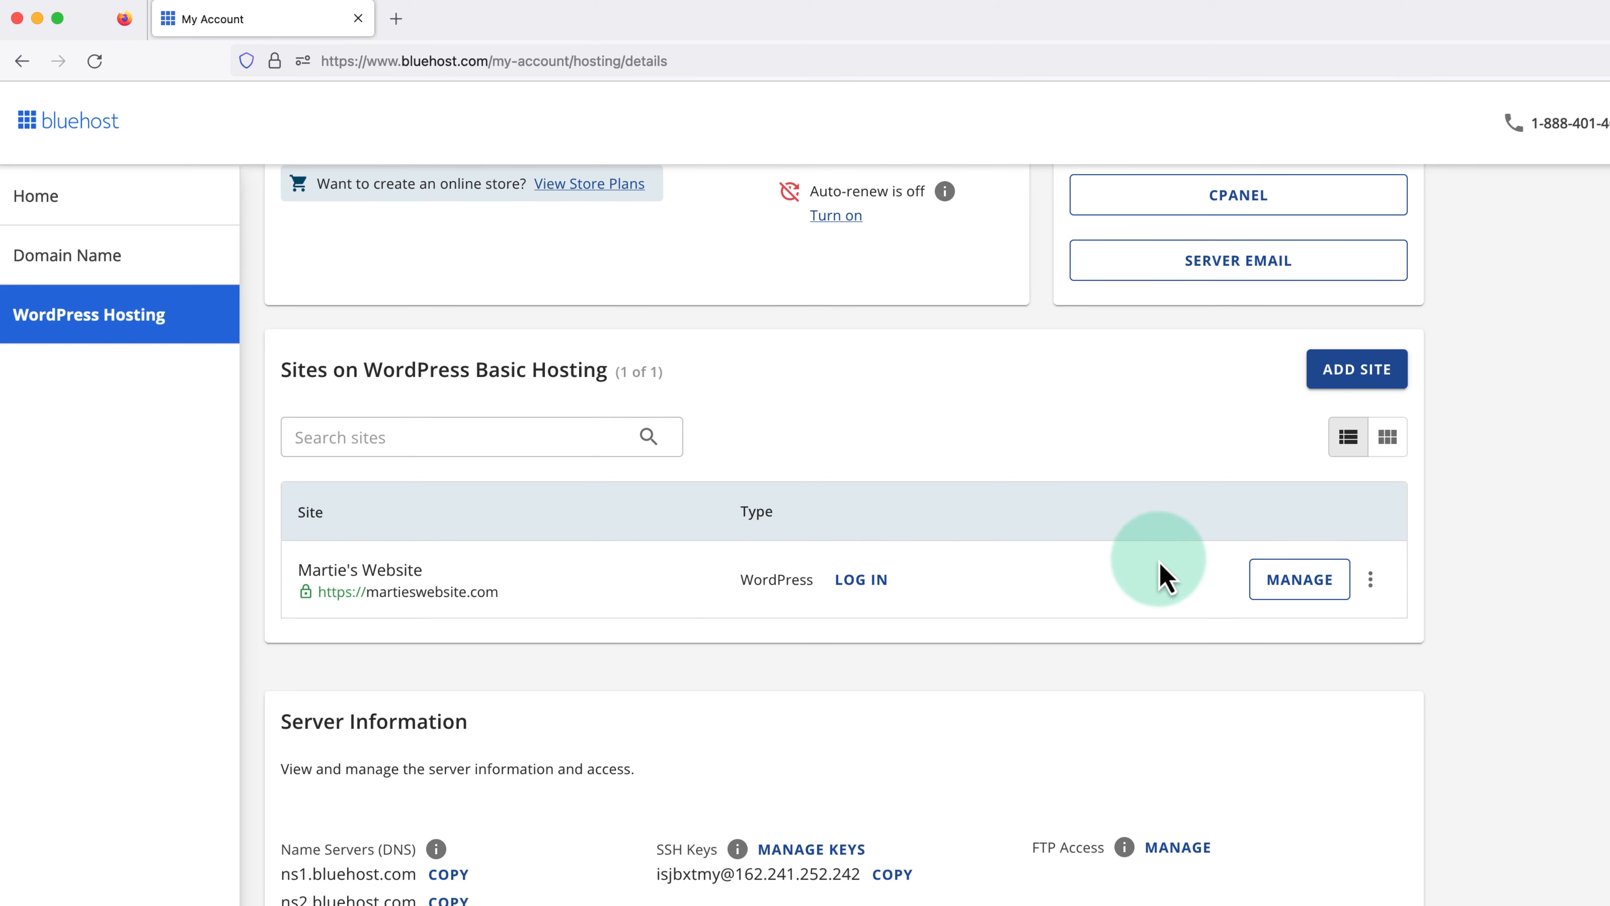
{"action": "left_click", "coordinate": [1298, 580]}
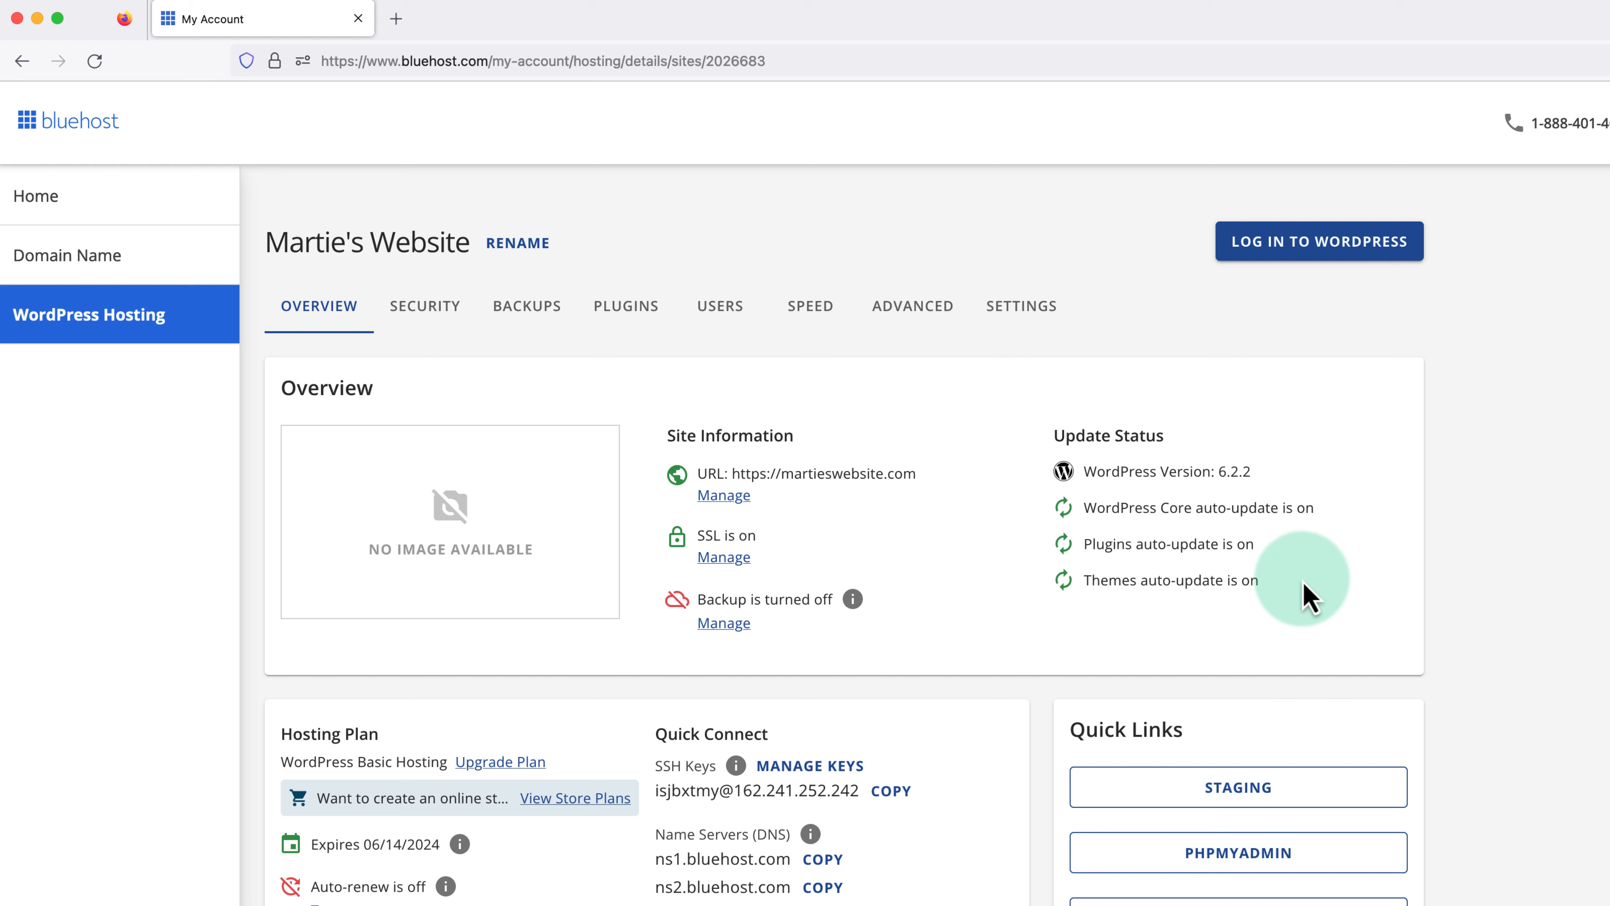
{"action": "mouse_move", "coordinate": [960, 516]}
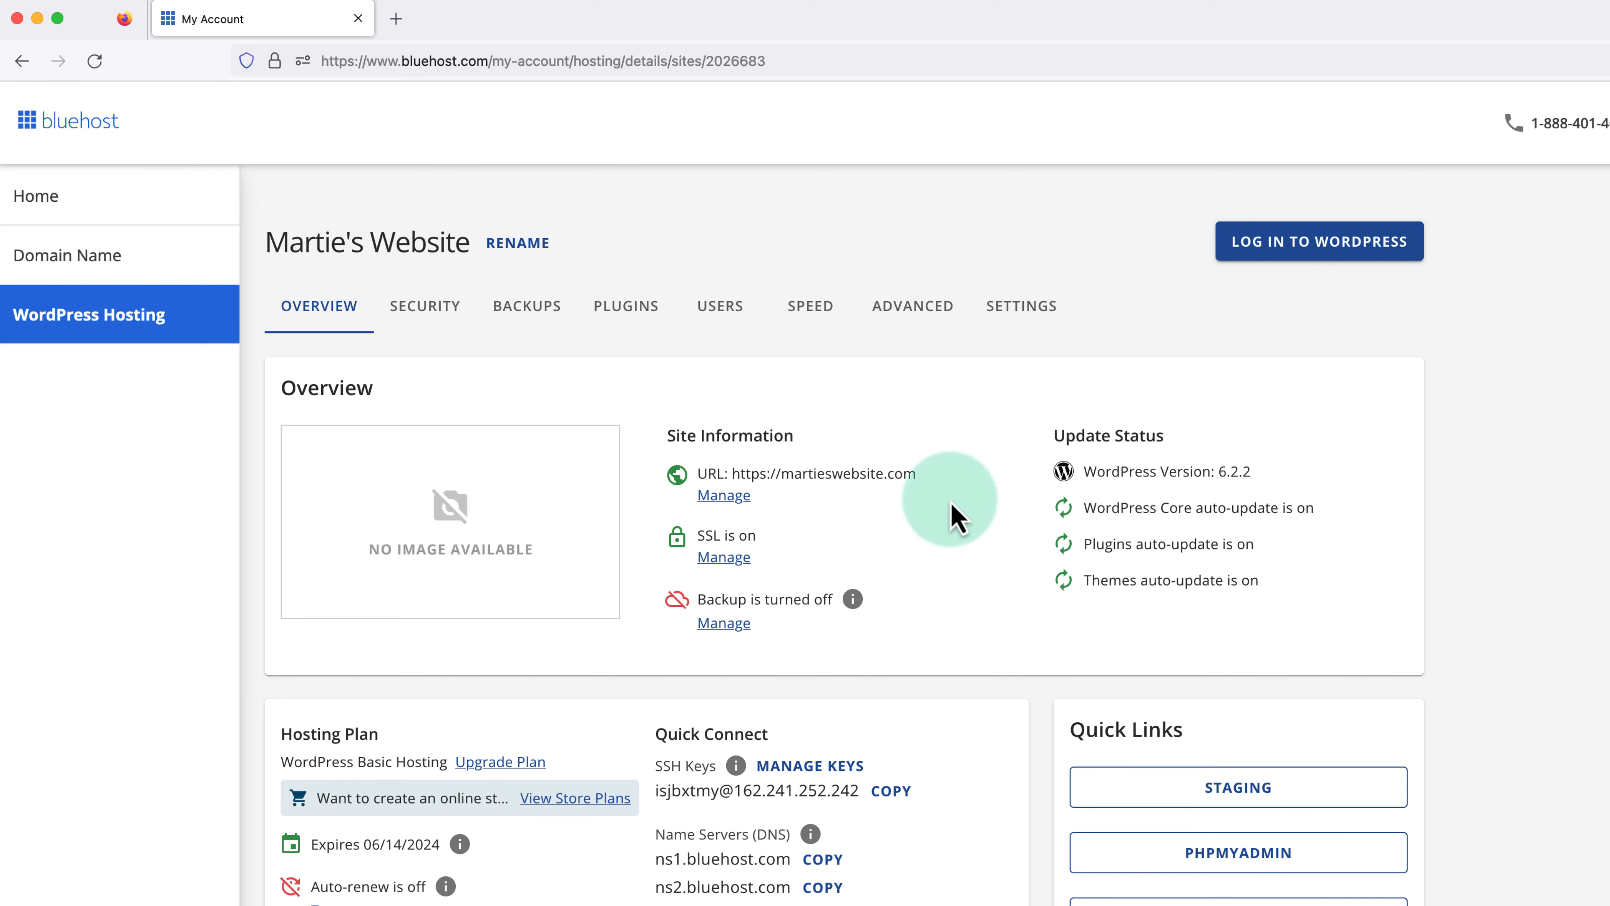
{"action": "mouse_move", "coordinate": [819, 476]}
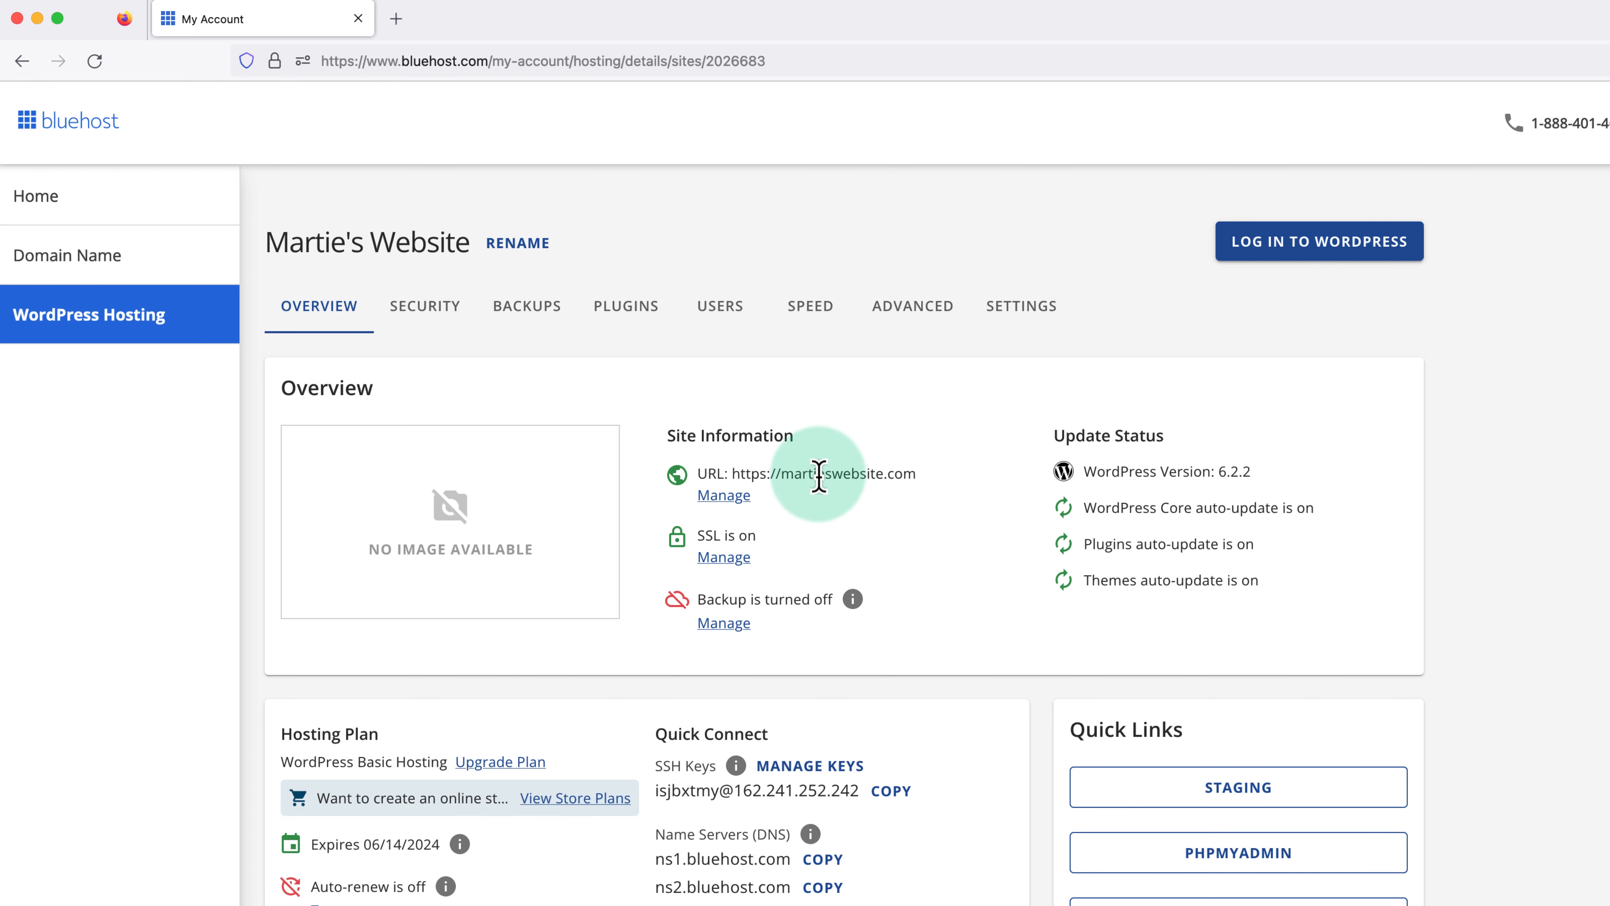
{"action": "mouse_move", "coordinate": [930, 431]}
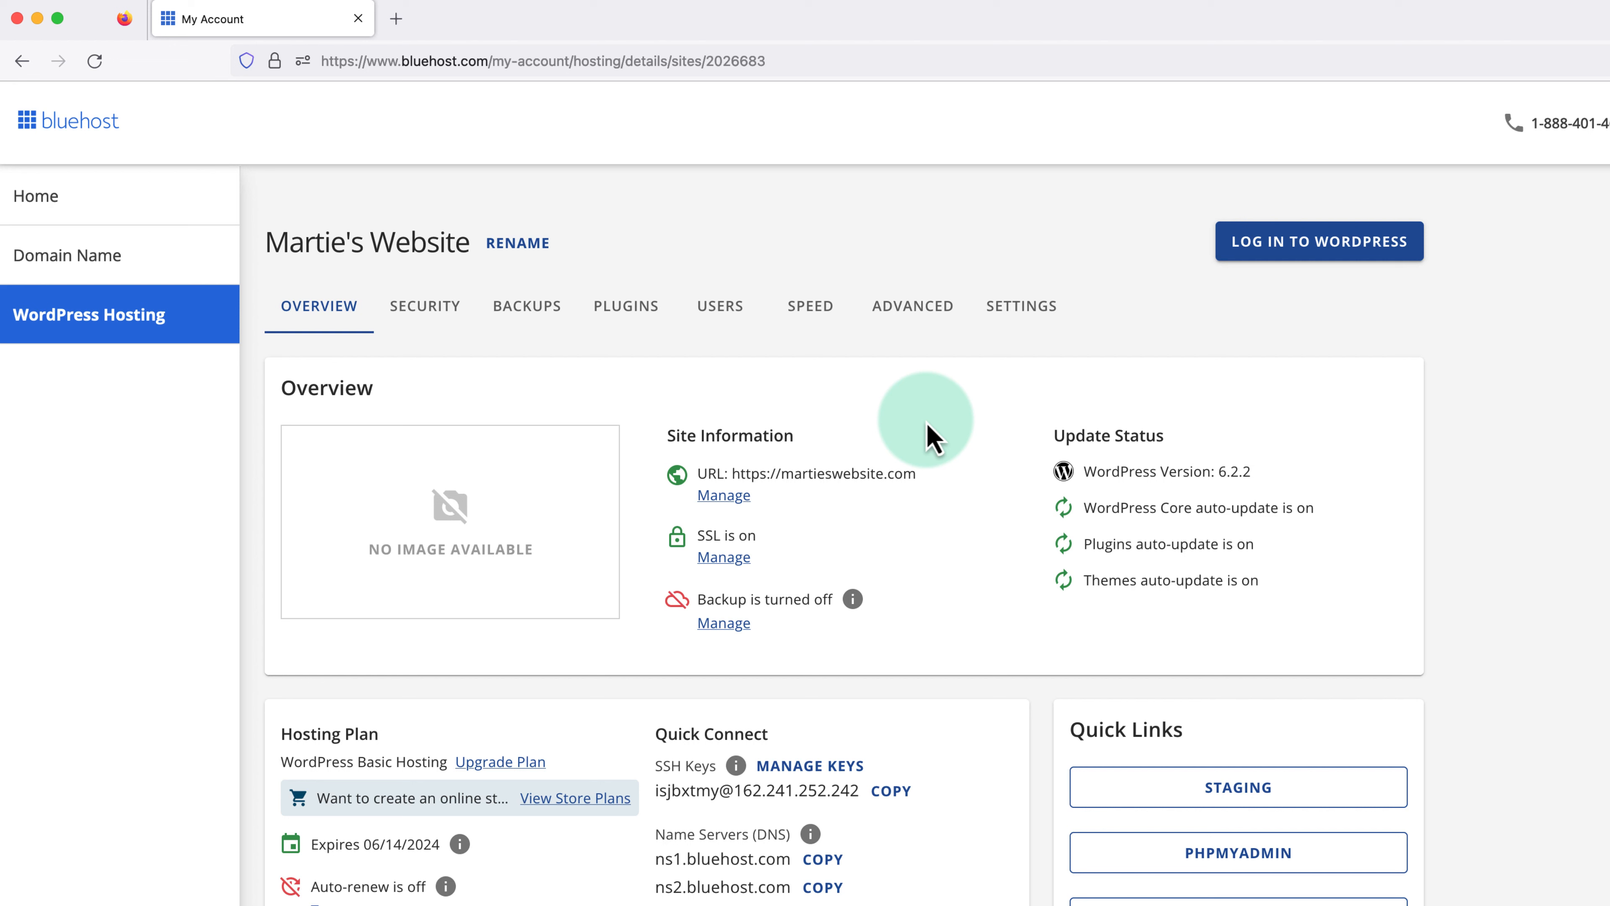
{"action": "mouse_move", "coordinate": [1004, 375]}
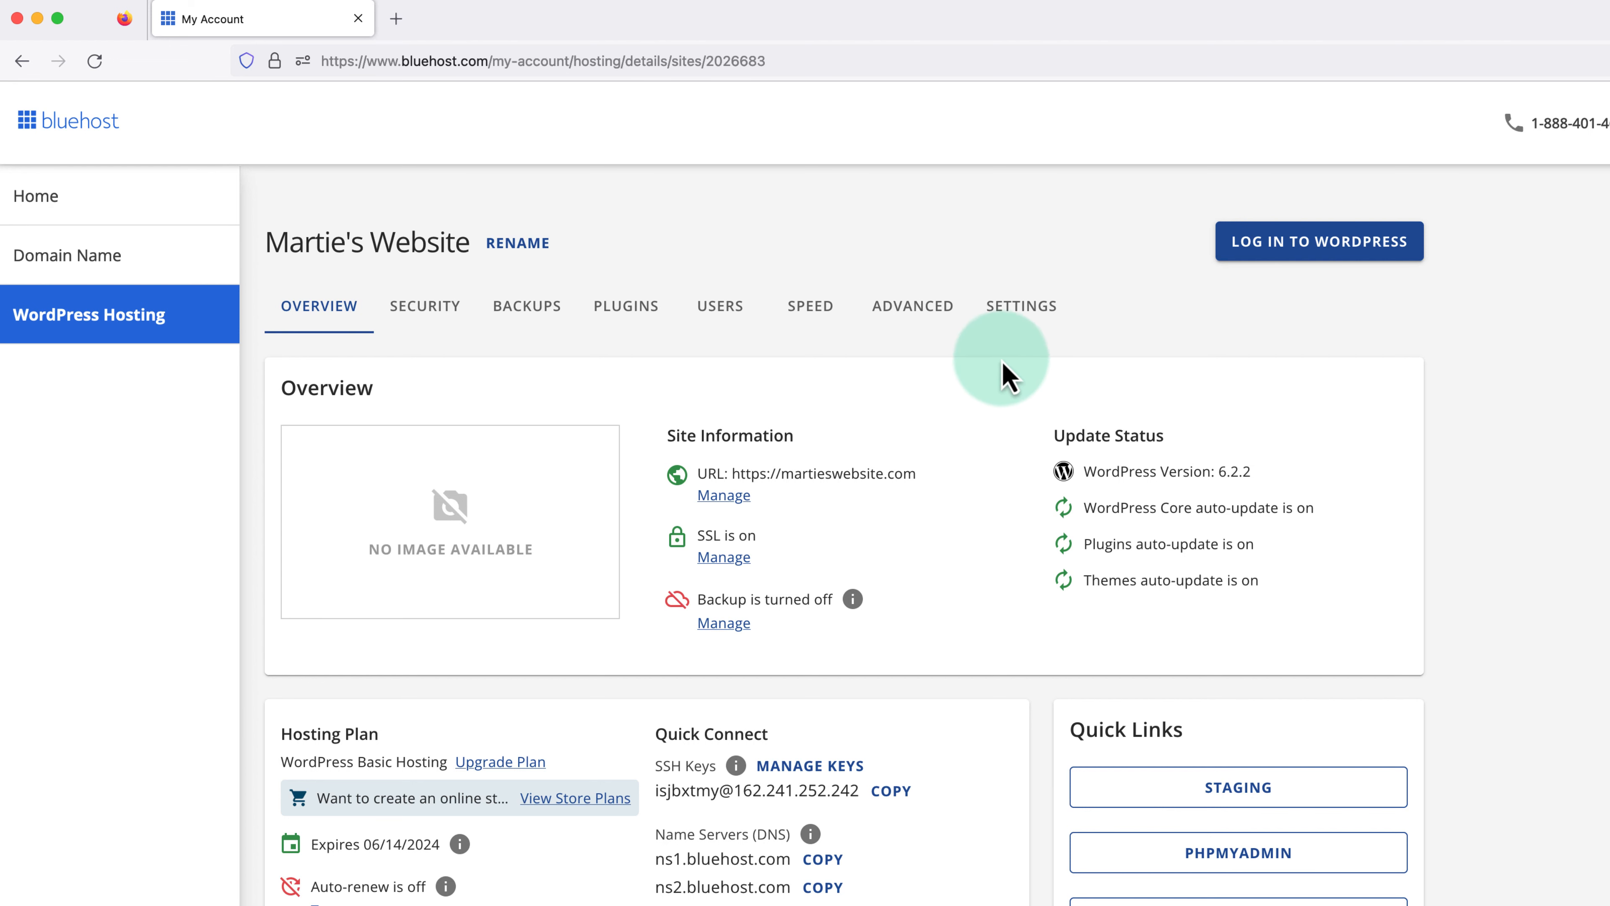
Show the Settings page for Martie's Website with its domain and URL details.
{"action": "left_click", "coordinate": [1021, 306]}
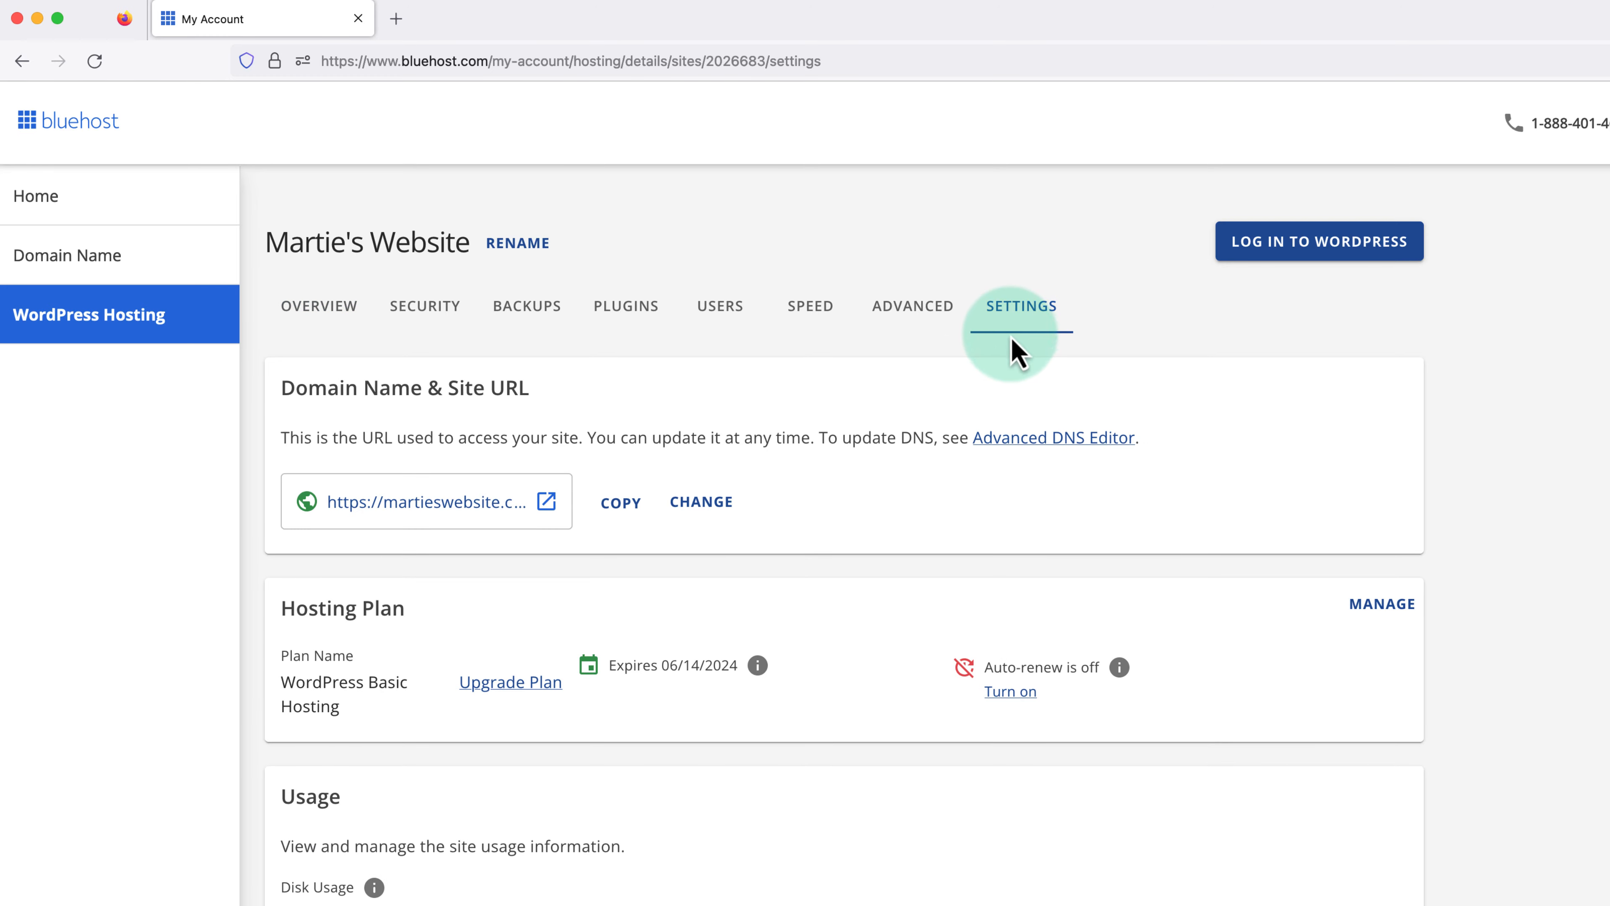
Bring up the Delete Website confirmation dialog for Martie's Website.
{"action": "scroll", "scroll_direction": "down", "scroll_amount": 3}
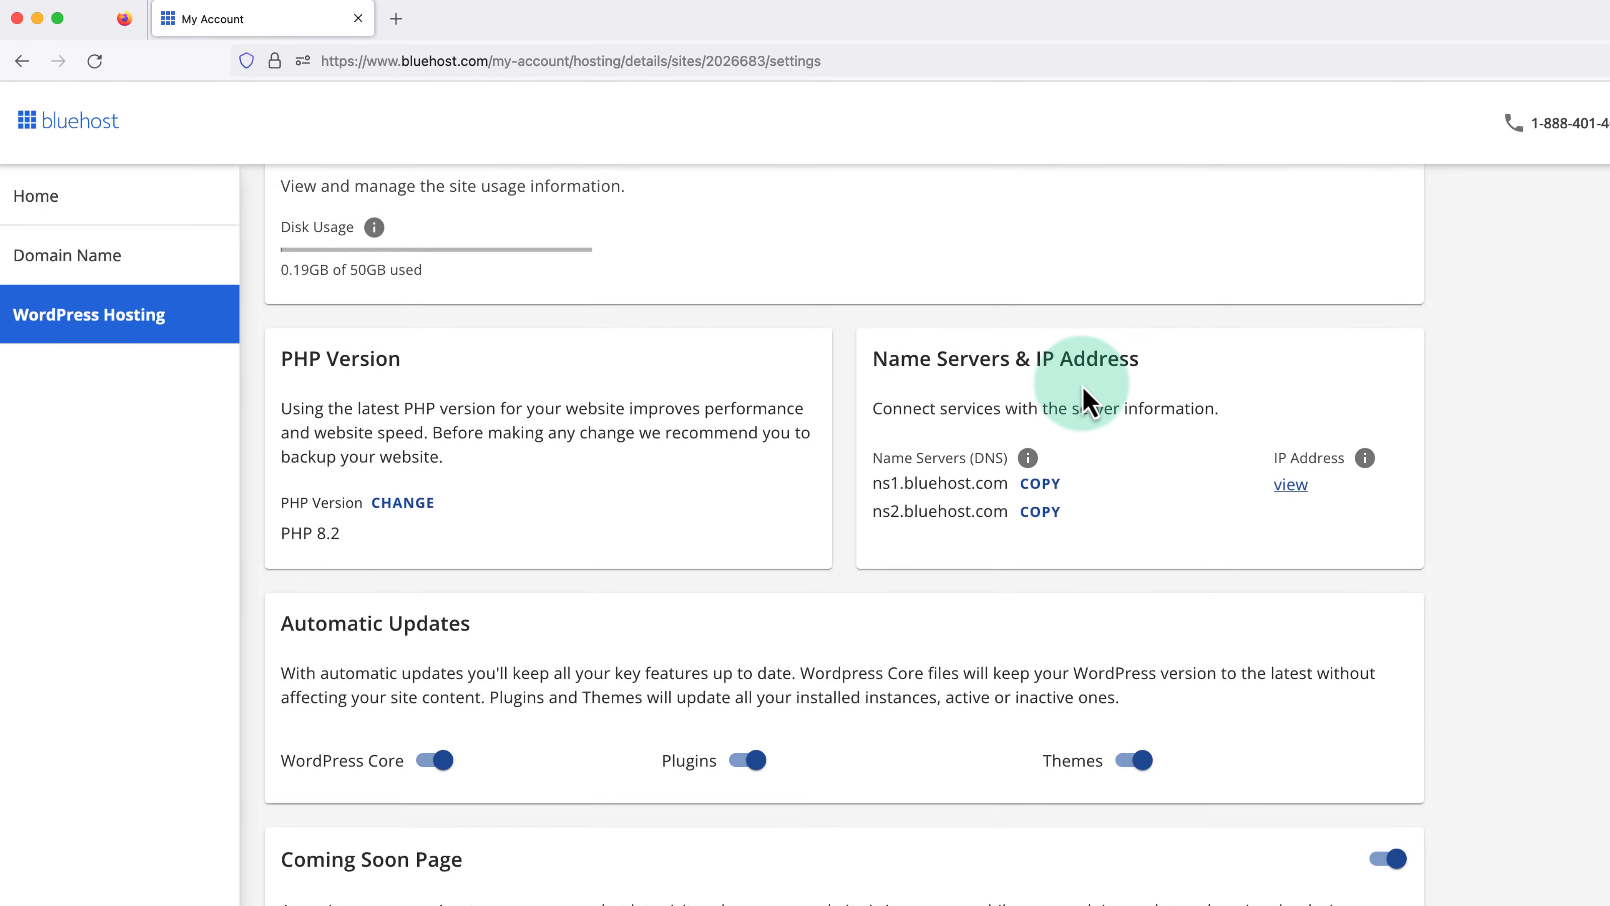
{"action": "scroll", "scroll_direction": "down", "scroll_amount": 3}
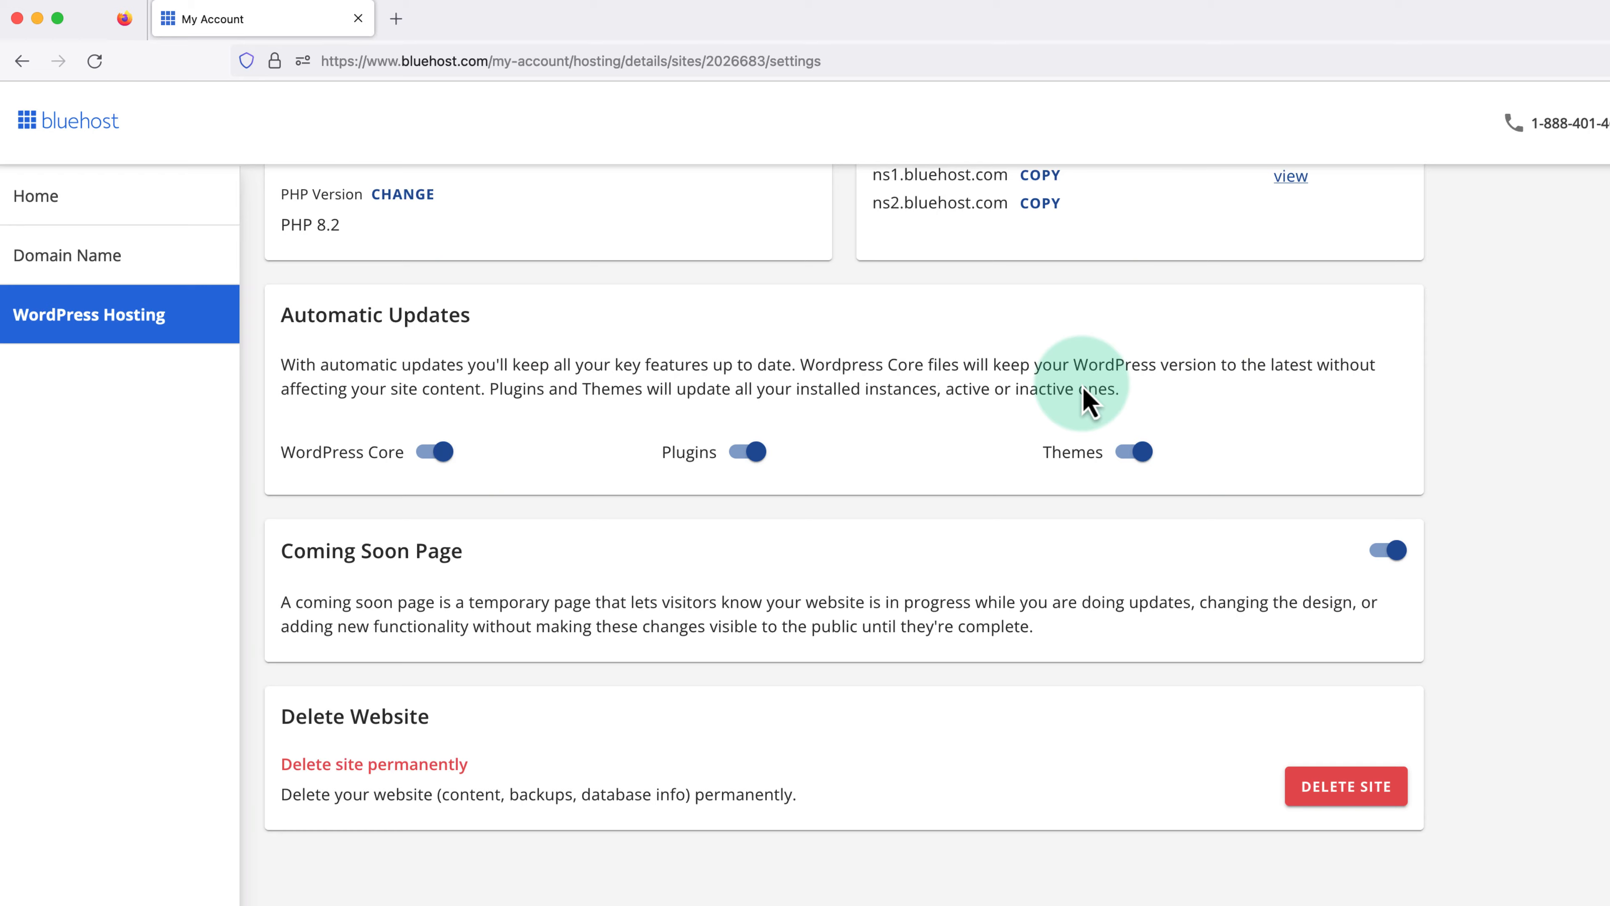
{"action": "mouse_move", "coordinate": [1345, 786]}
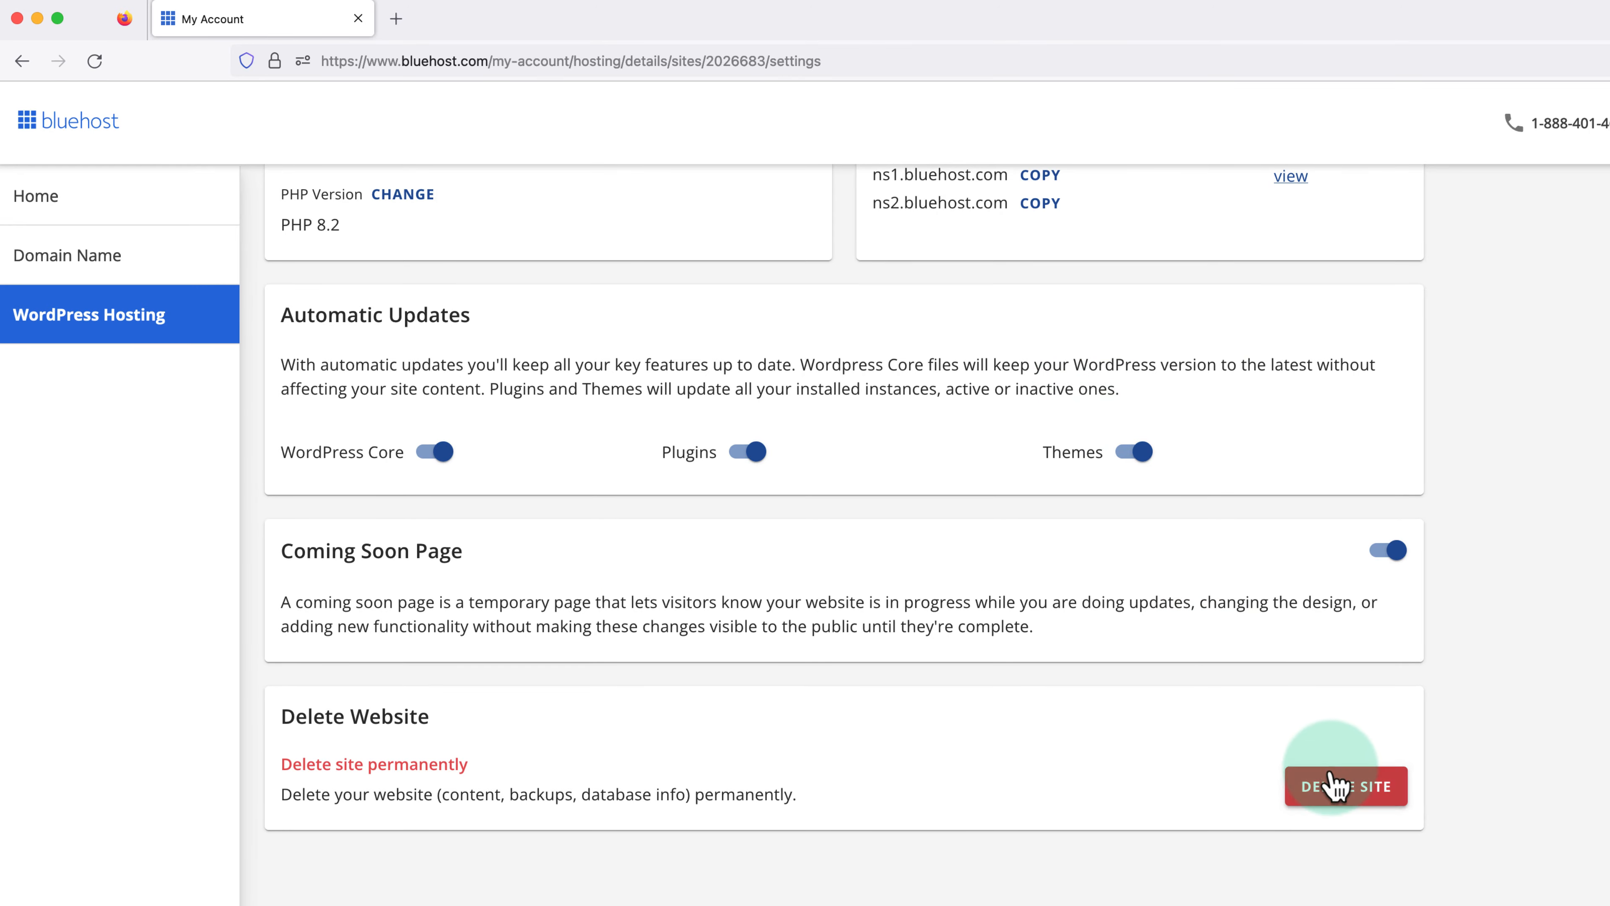
{"action": "left_click", "coordinate": [1346, 785]}
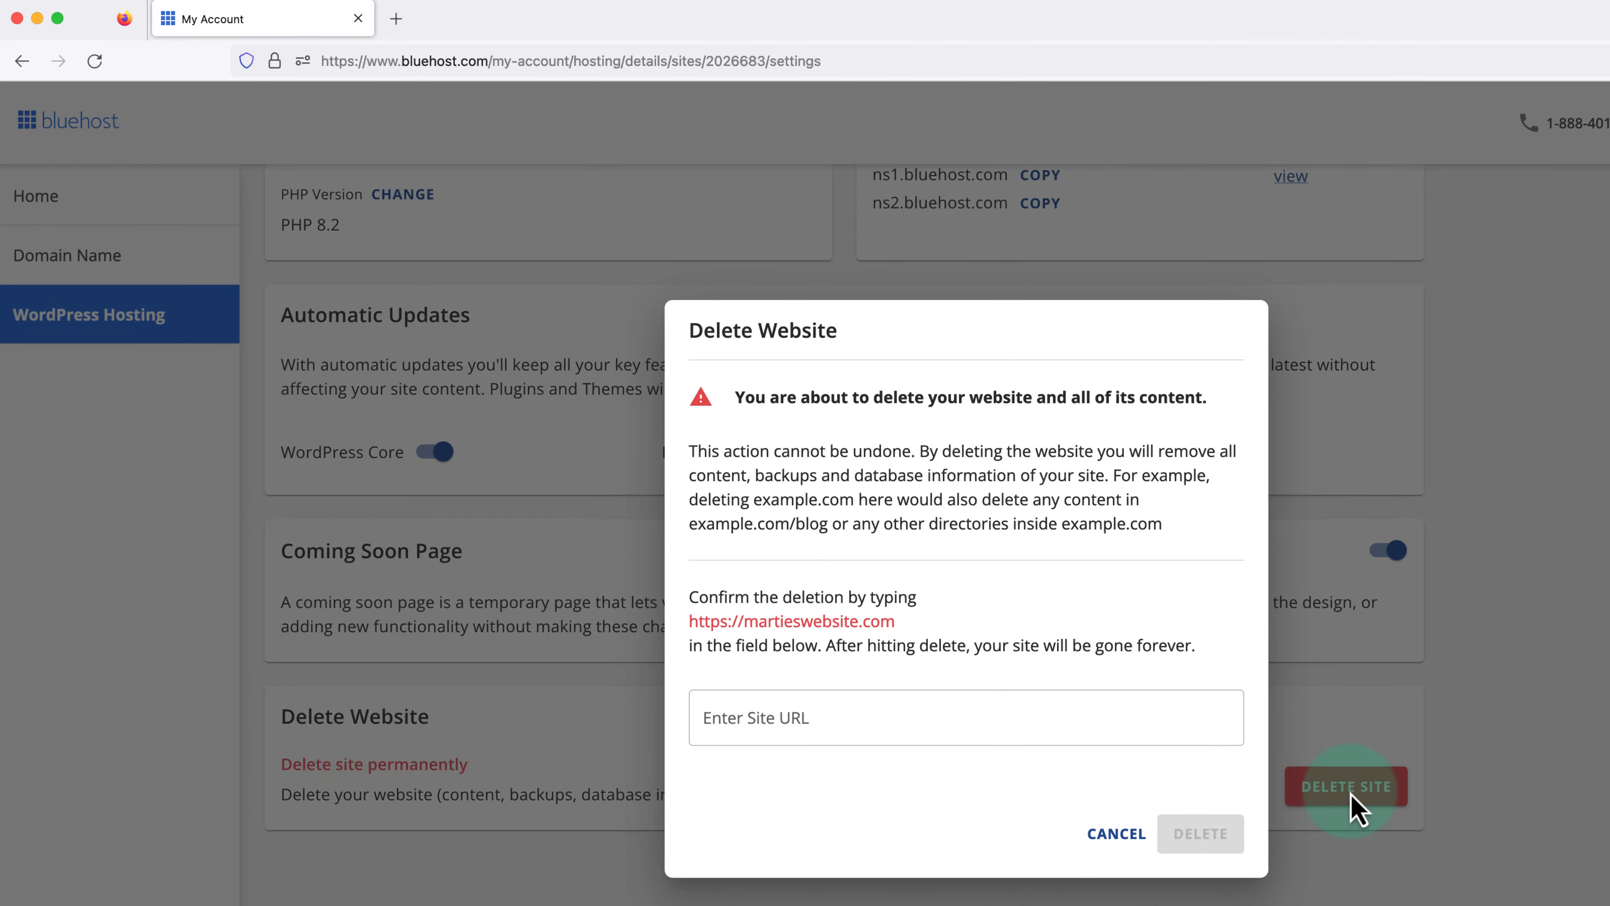
{"action": "mouse_move", "coordinate": [1039, 594]}
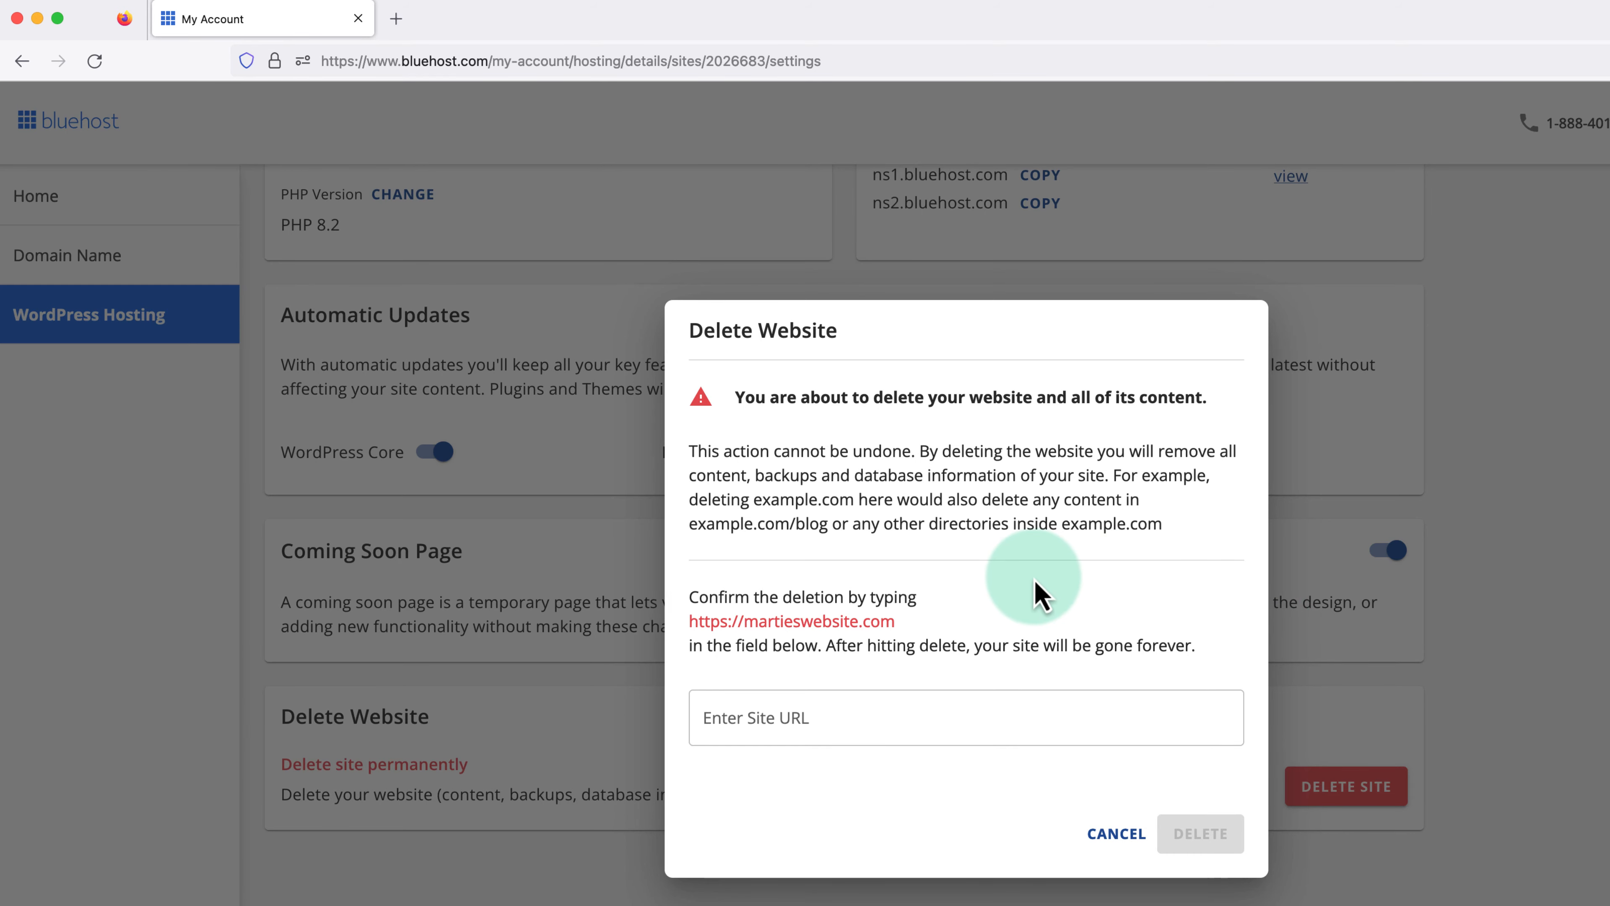
{"action": "scroll", "scroll_direction": "down", "scroll_amount": 3}
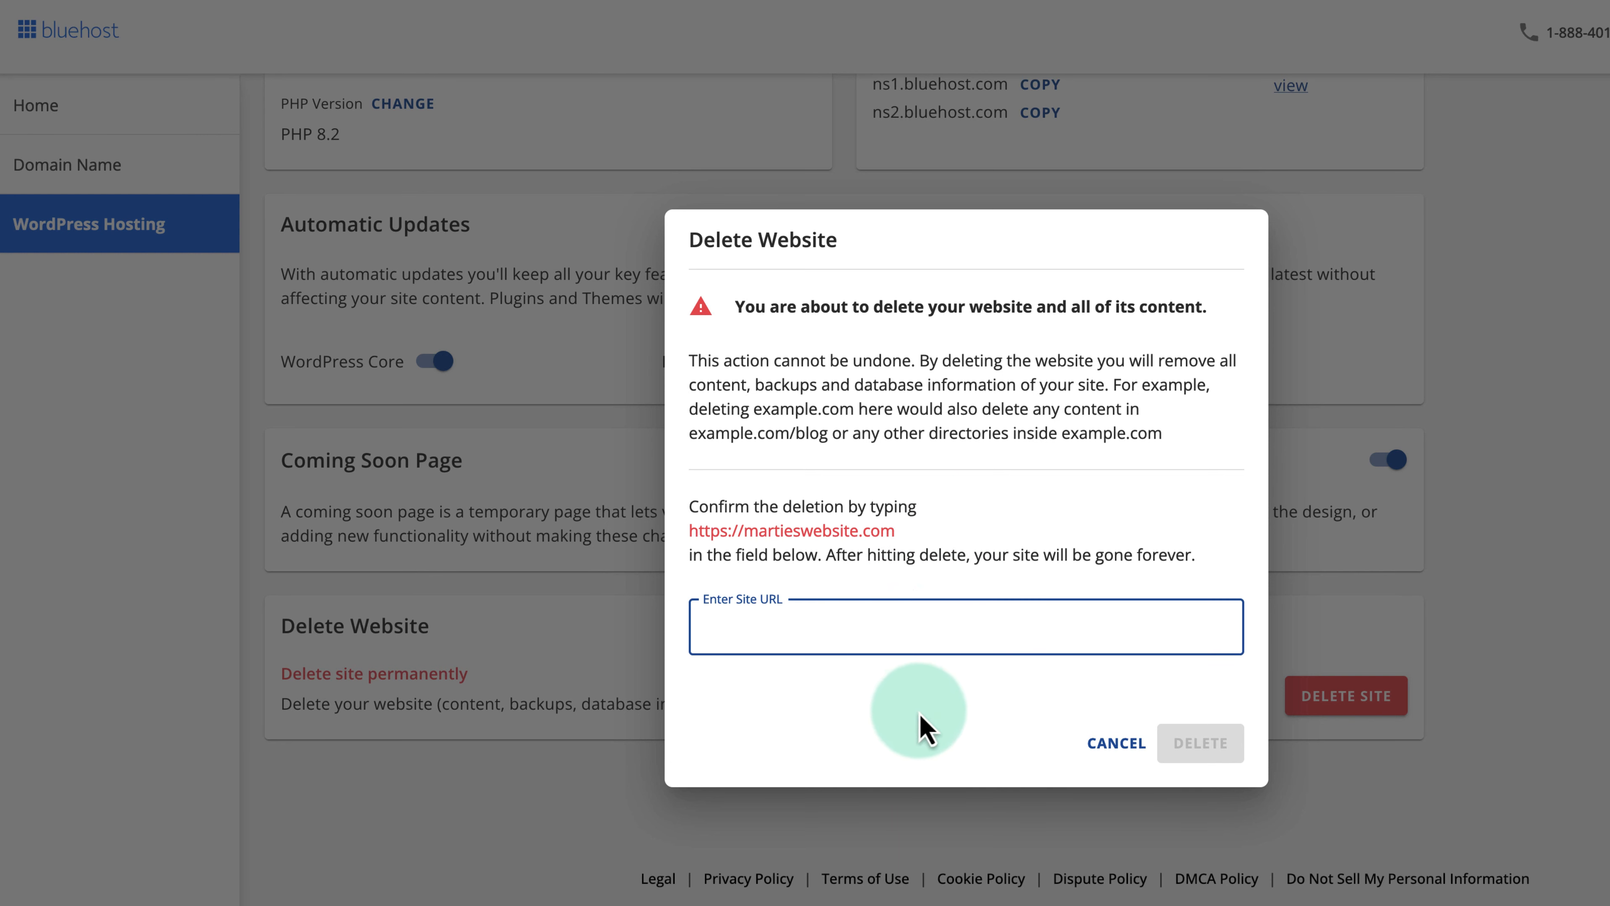
{"action": "type", "text": "https://martieswebsite.com"}
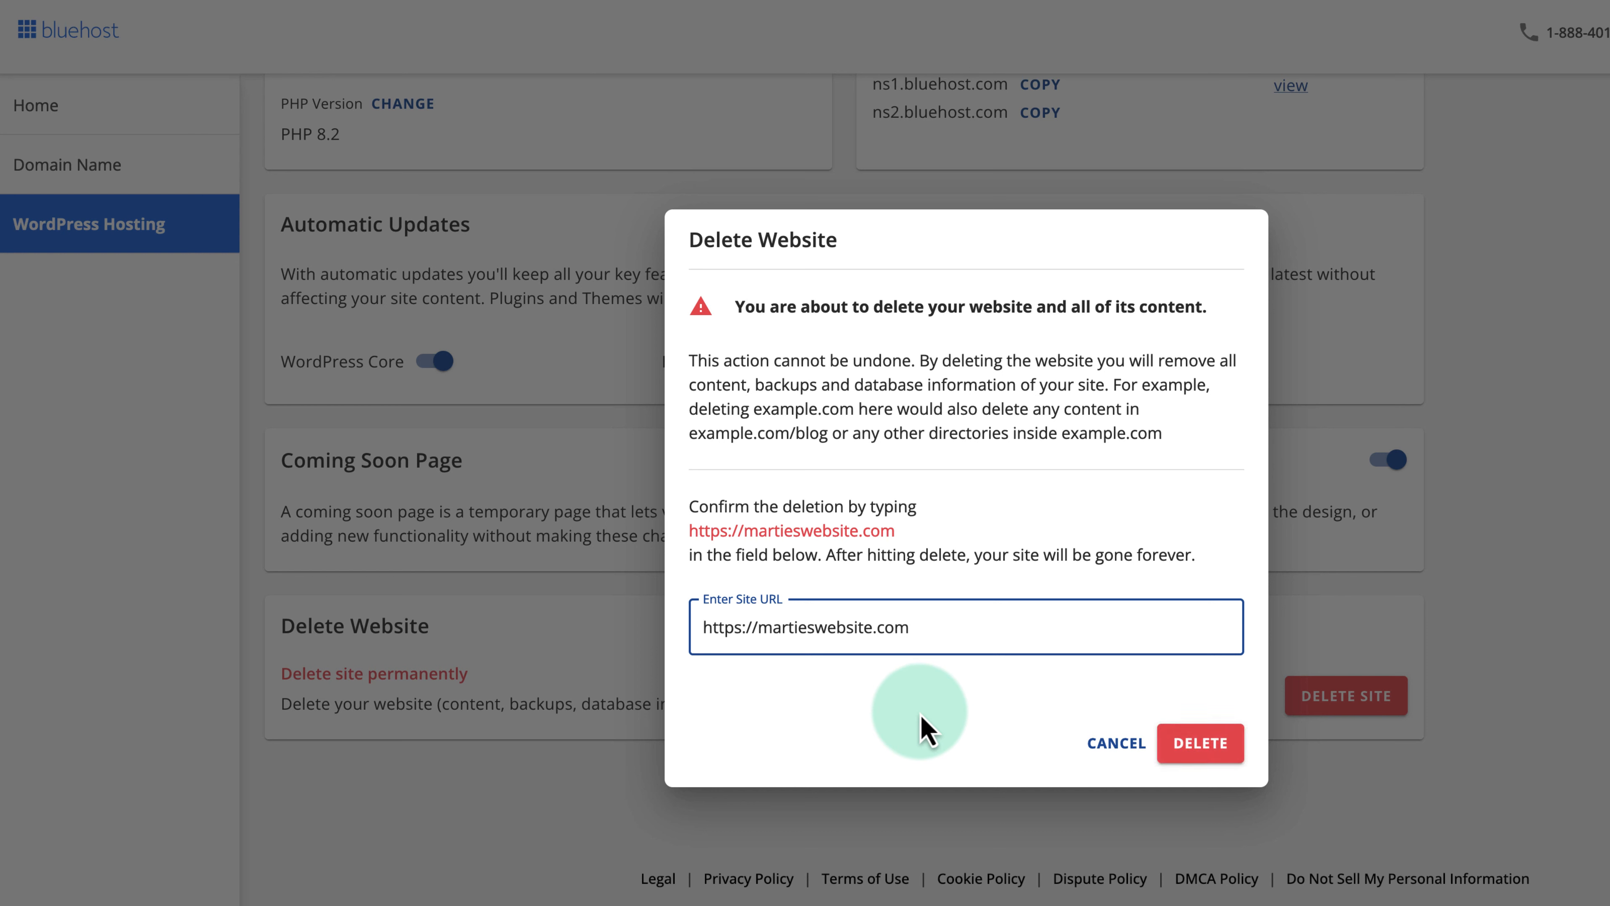
{"action": "mouse_move", "coordinate": [1199, 743]}
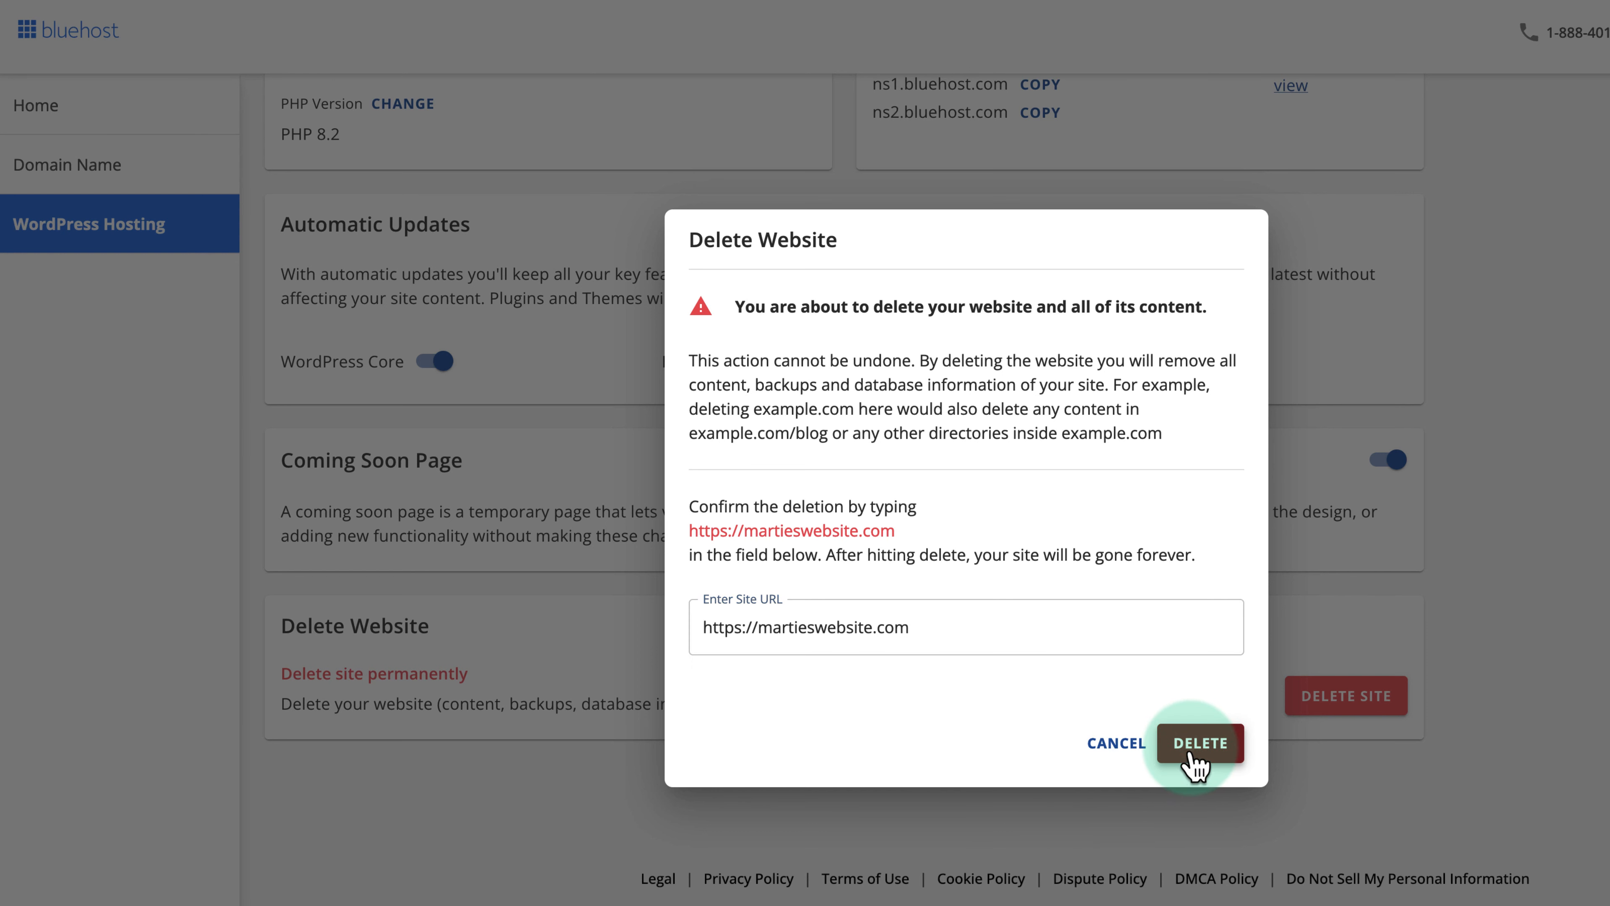
{"action": "left_click", "coordinate": [1198, 742]}
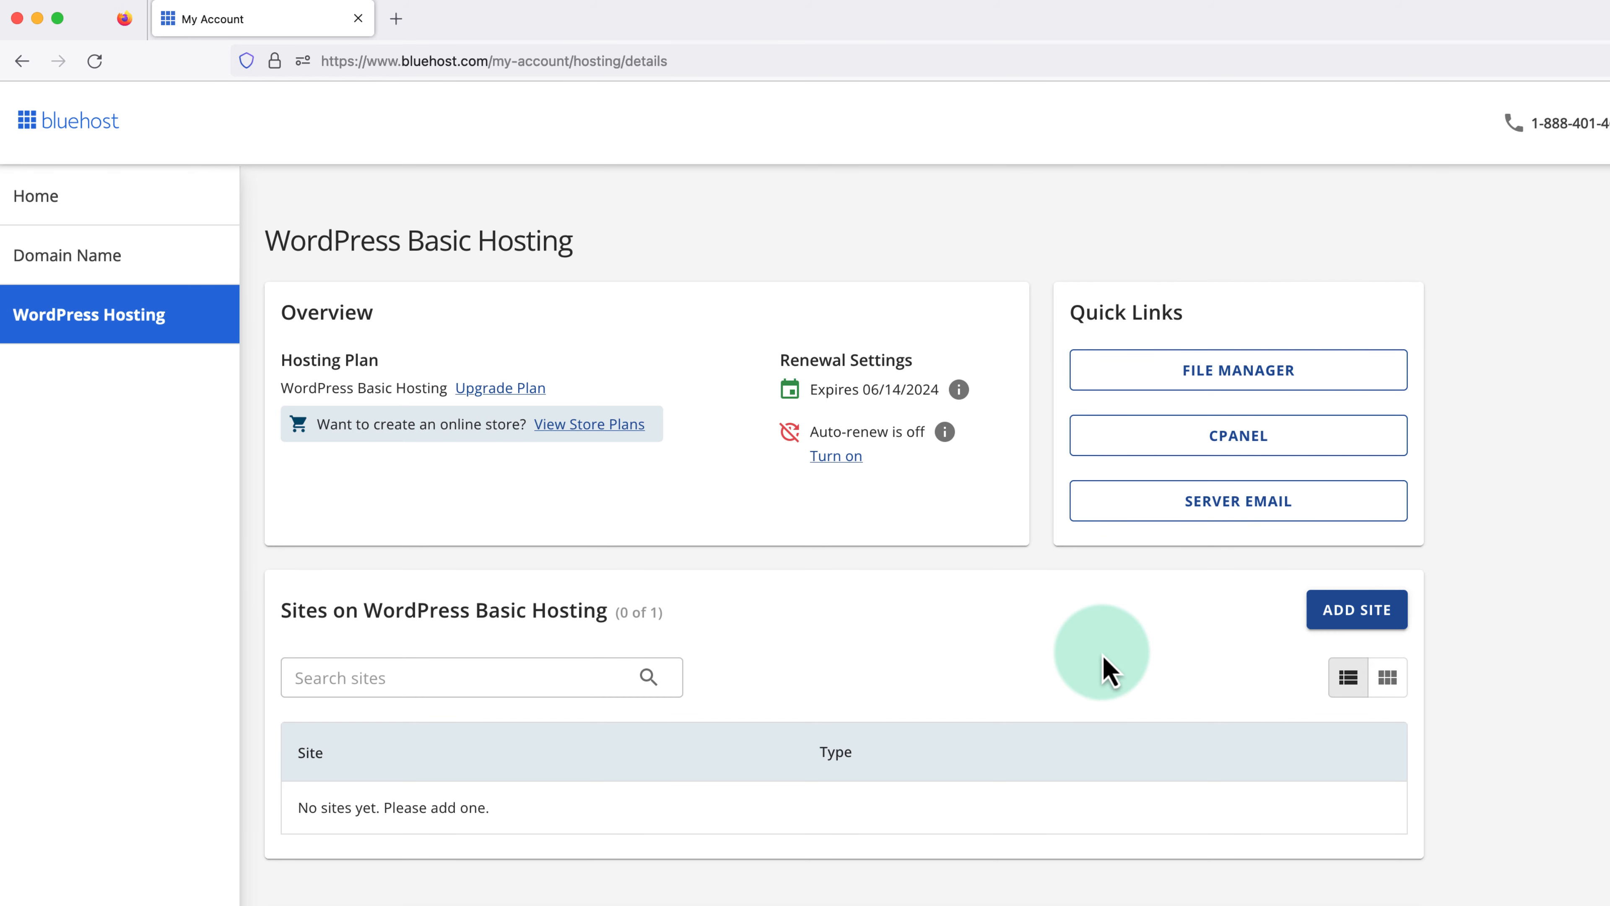
{"action": "mouse_move", "coordinate": [1281, 624]}
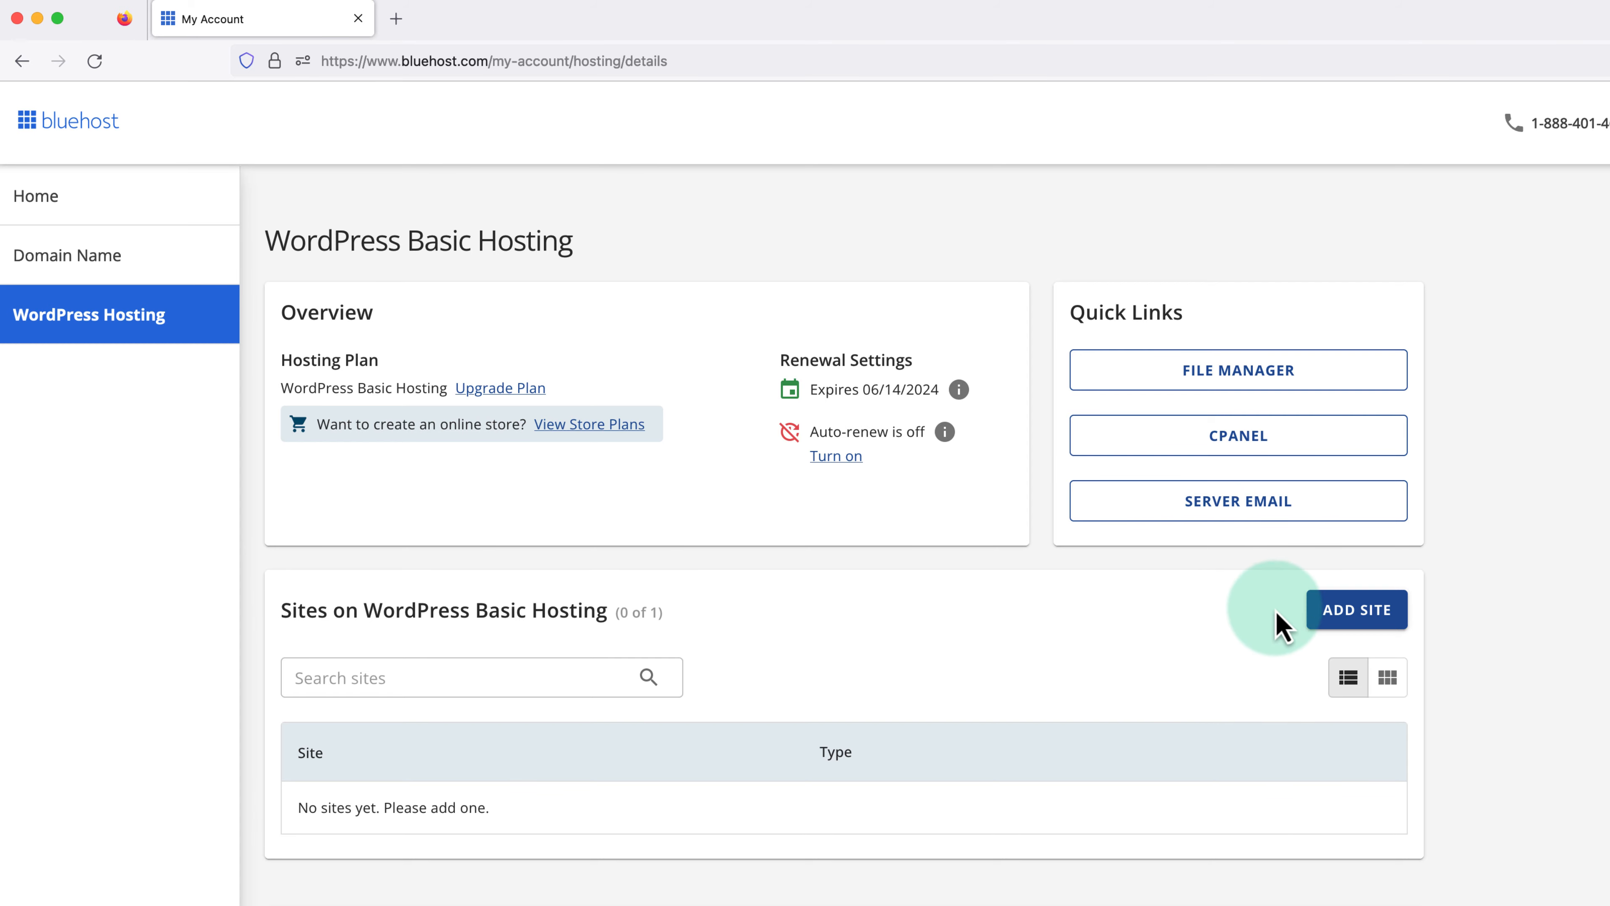
Start adding a site with Install WordPress selected, reaching the empty site-title step.
{"action": "left_click", "coordinate": [1357, 609]}
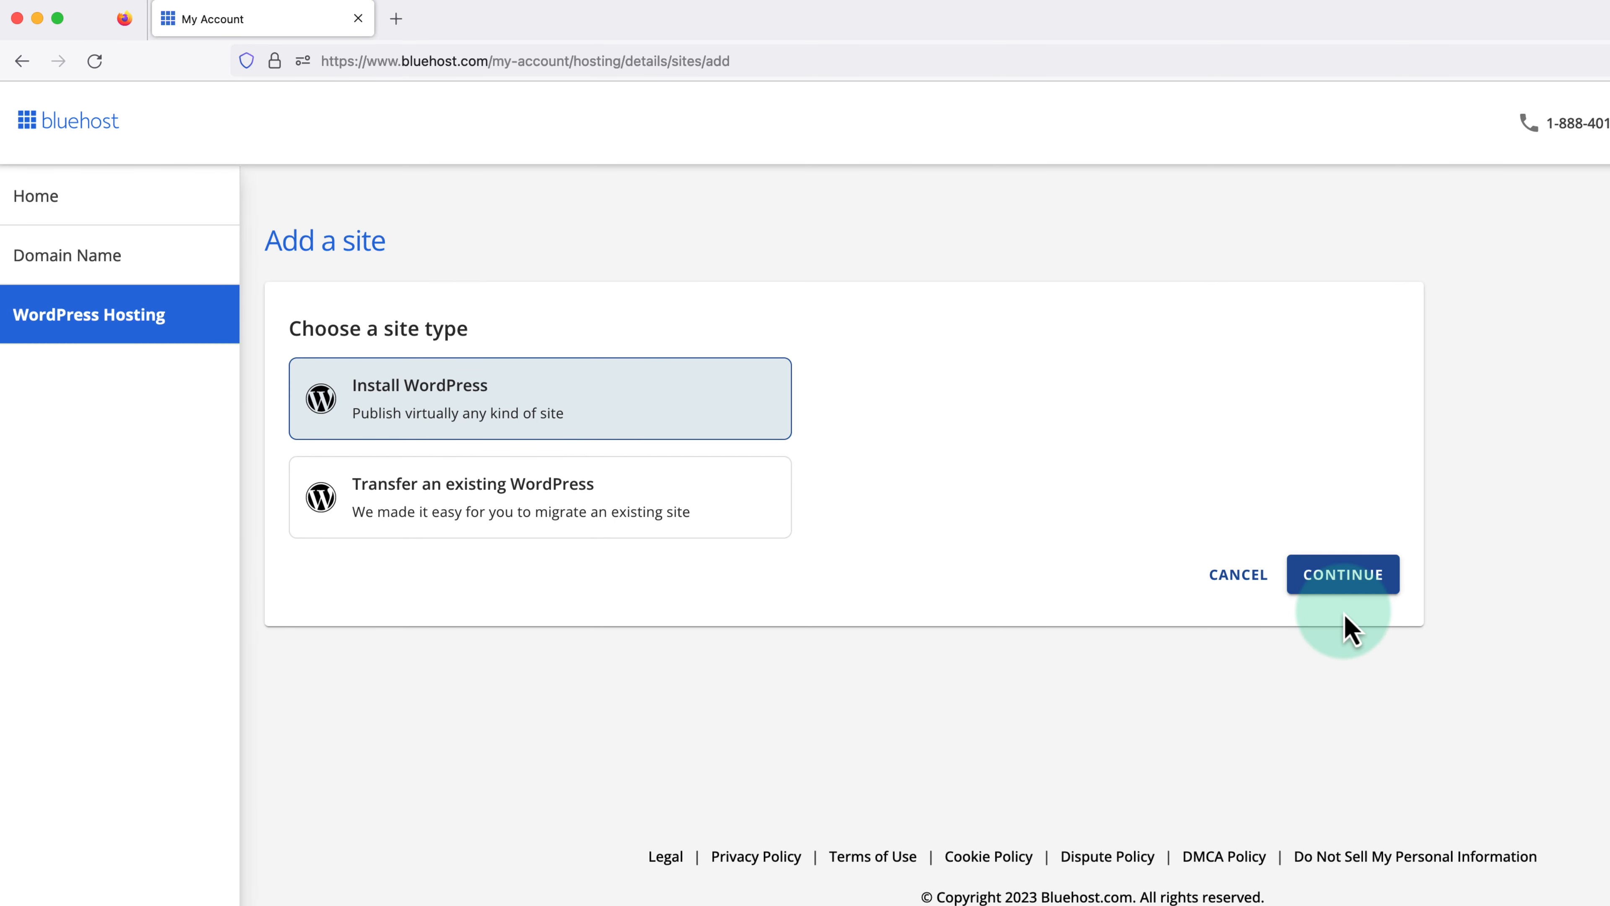
{"action": "mouse_move", "coordinate": [1056, 505]}
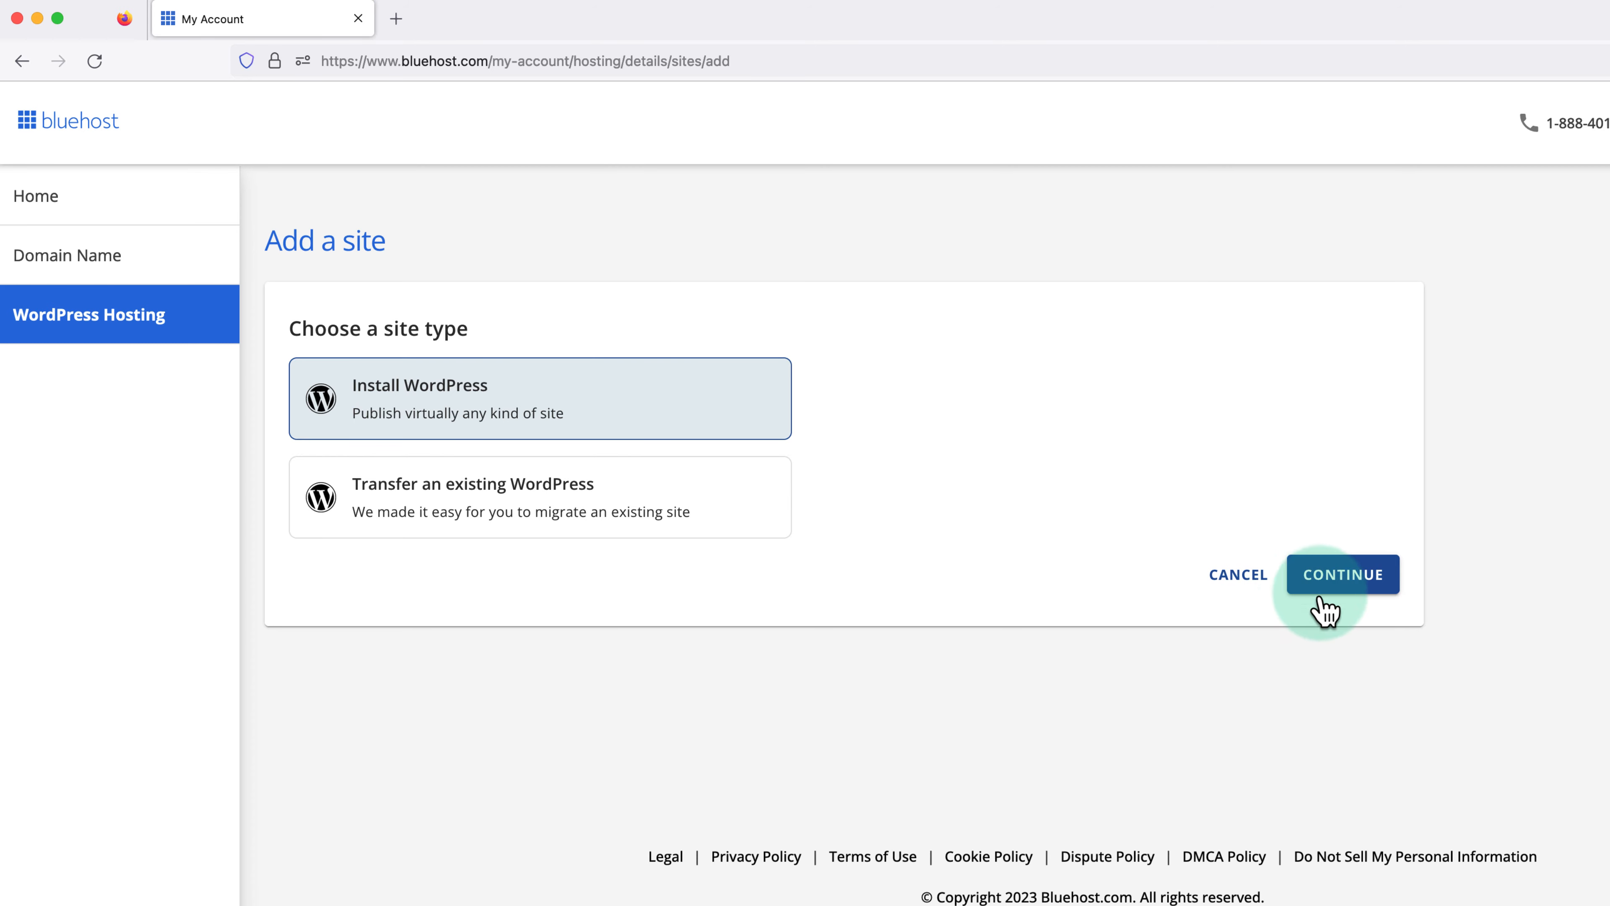
{"action": "left_click", "coordinate": [1341, 574]}
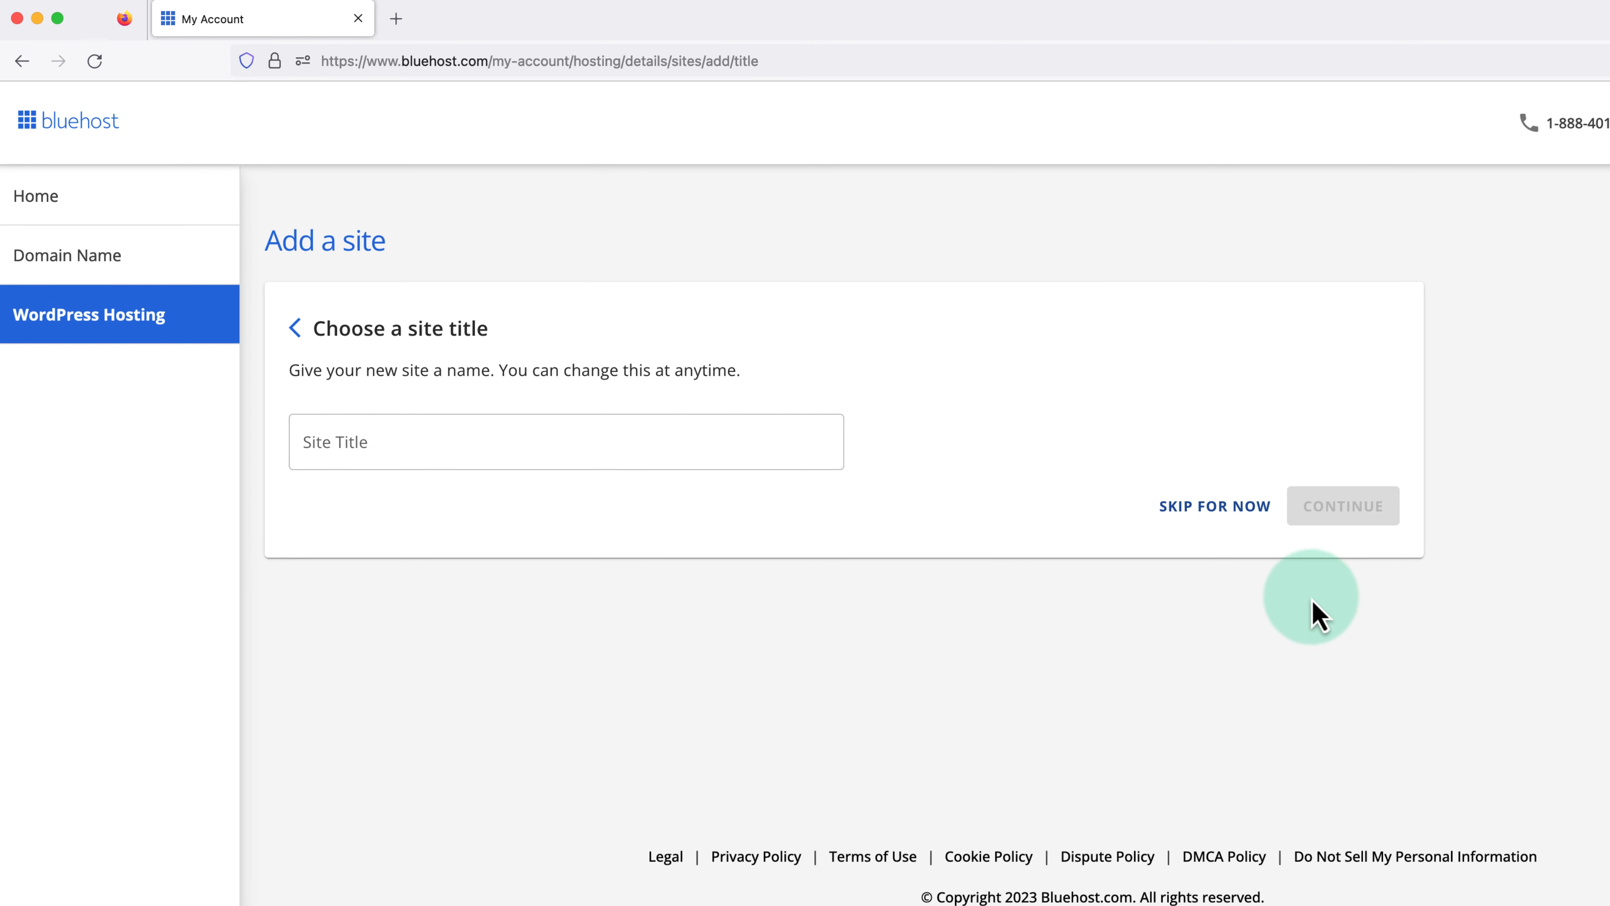
{"action": "mouse_move", "coordinate": [992, 485]}
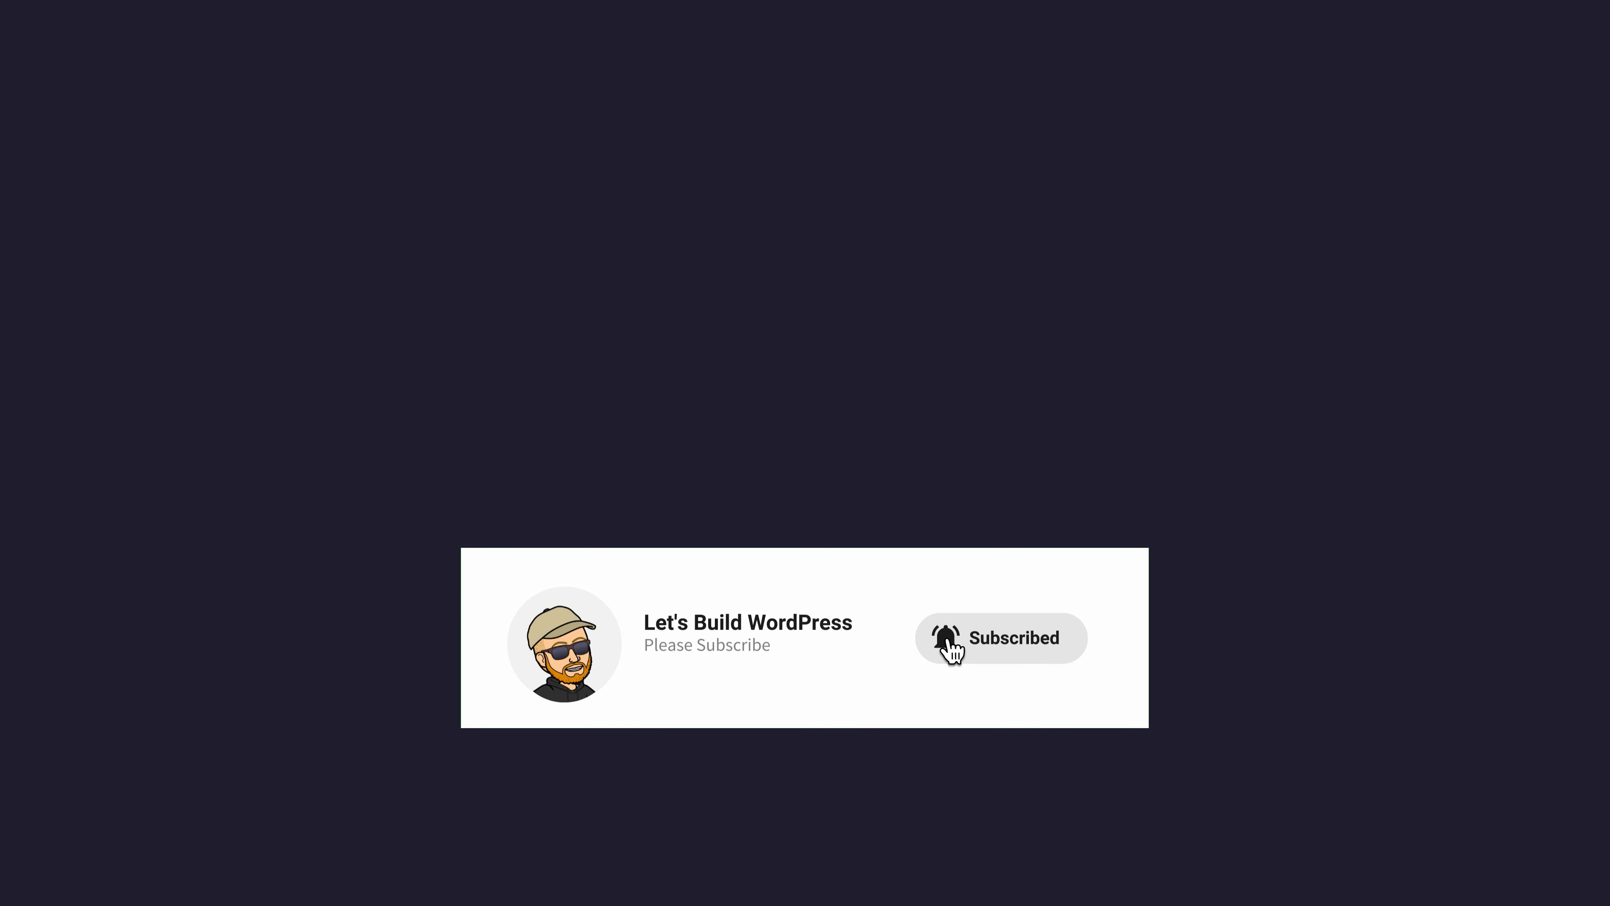
{"action": "mouse_move", "coordinate": [992, 705]}
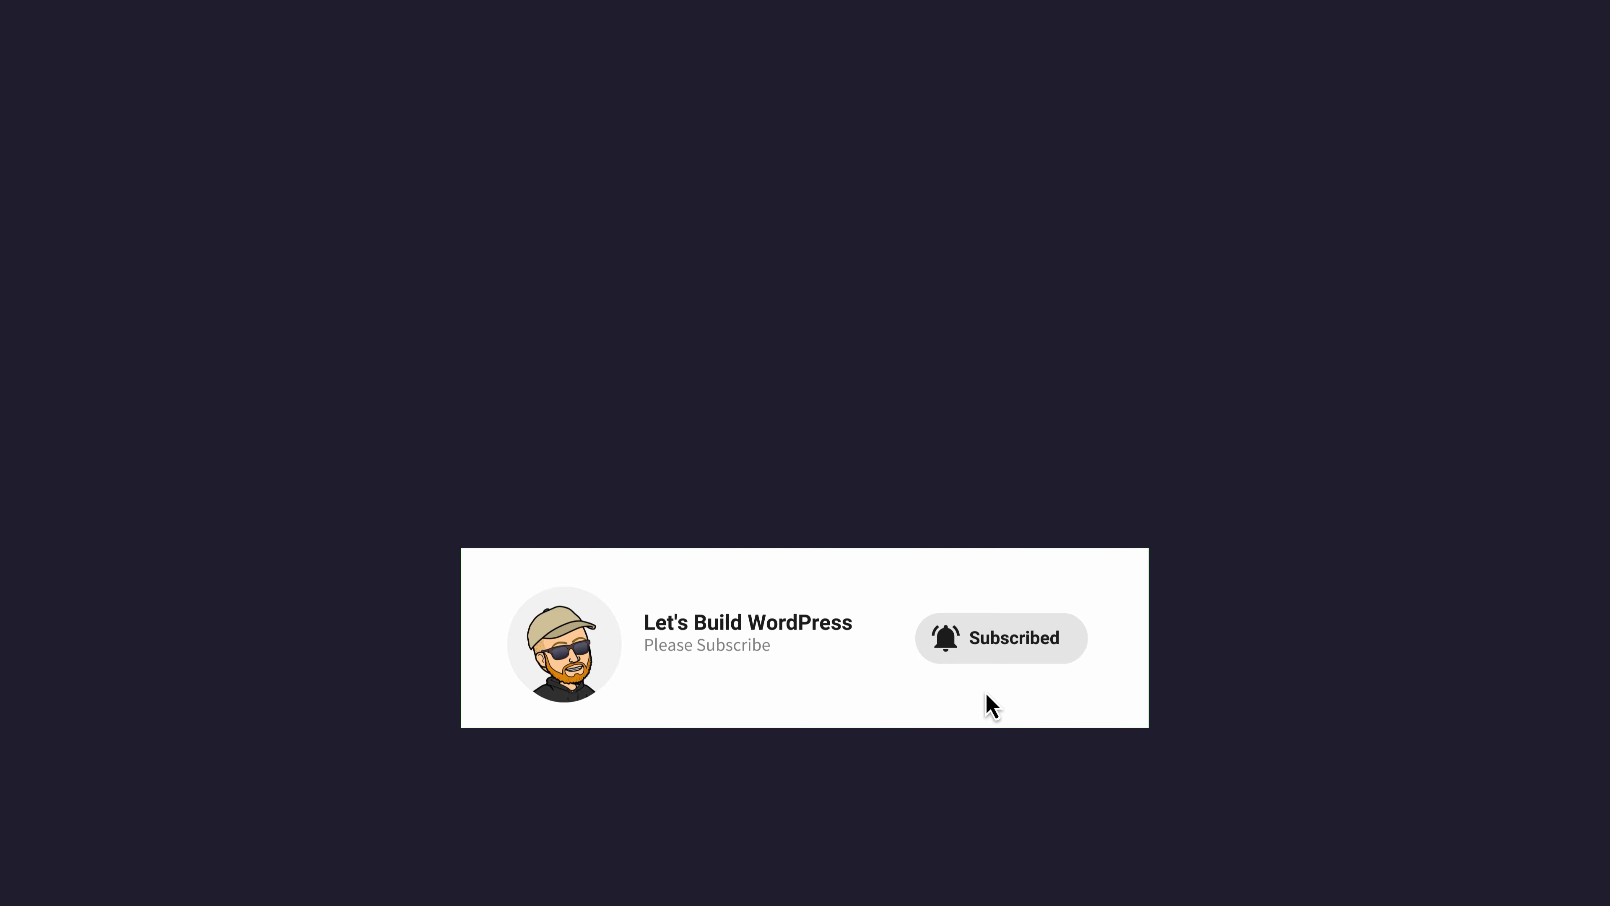